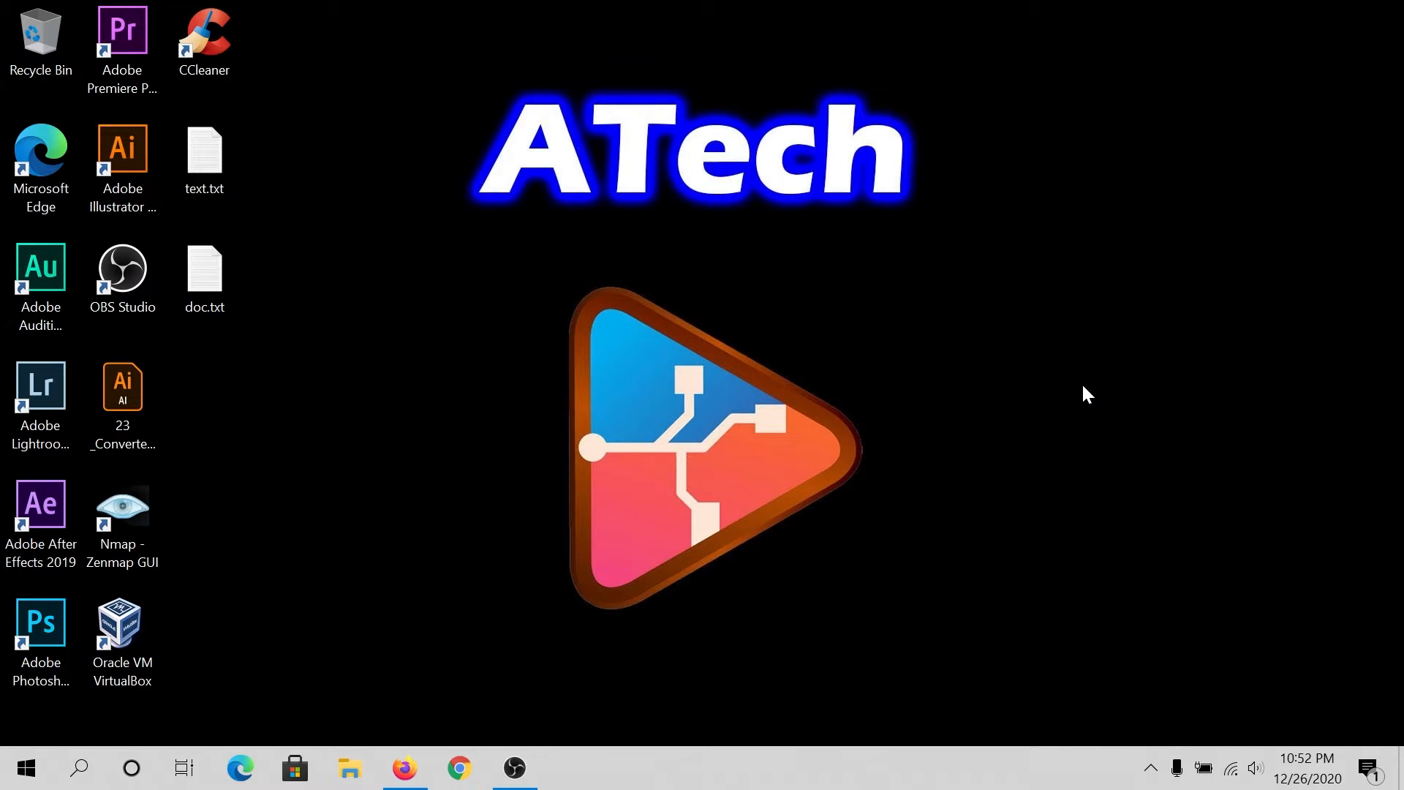
{"action": "mouse_move", "coordinate": [7, 735]}
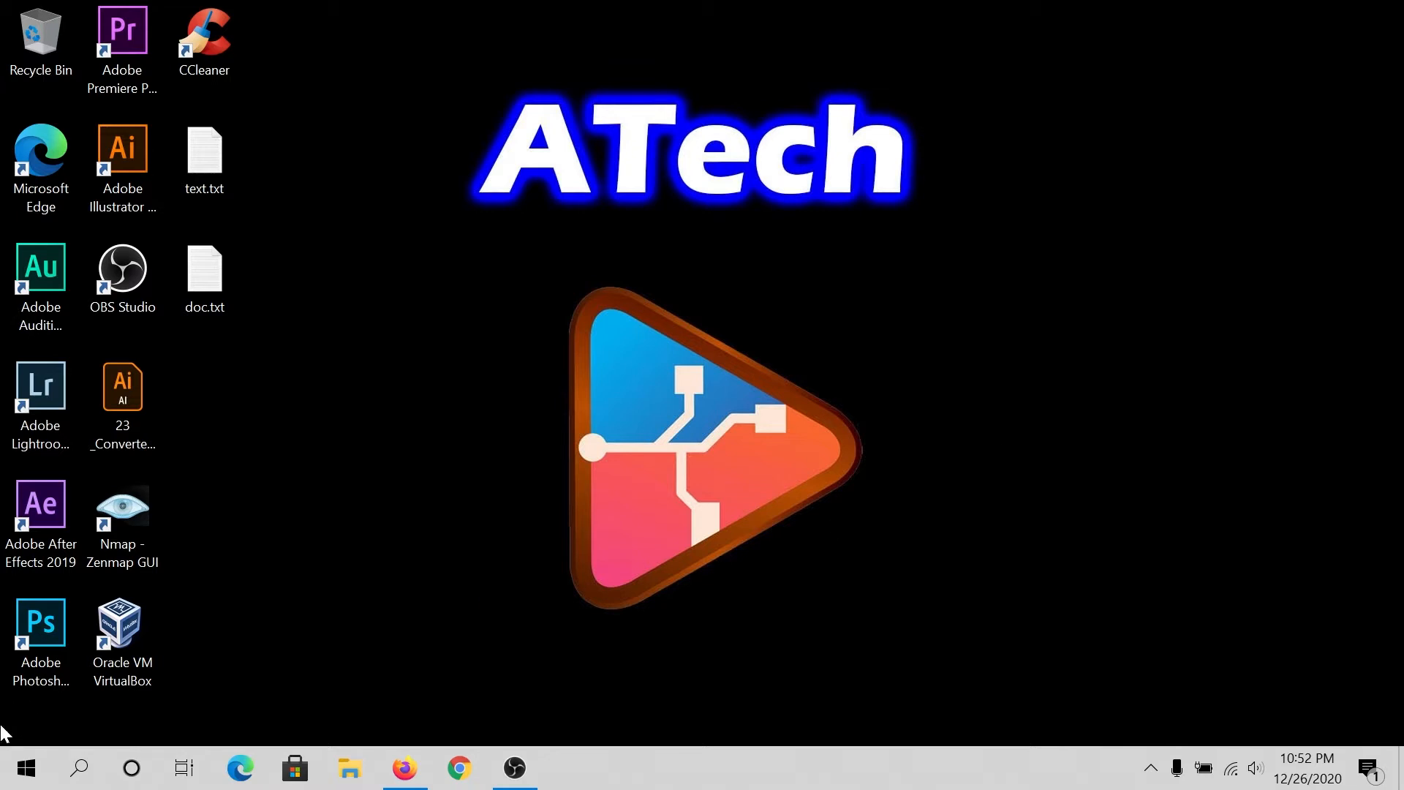
Bring up the Start button's quick-link menu to reach Windows PowerShell.
{"action": "right_click", "coordinate": [24, 768]}
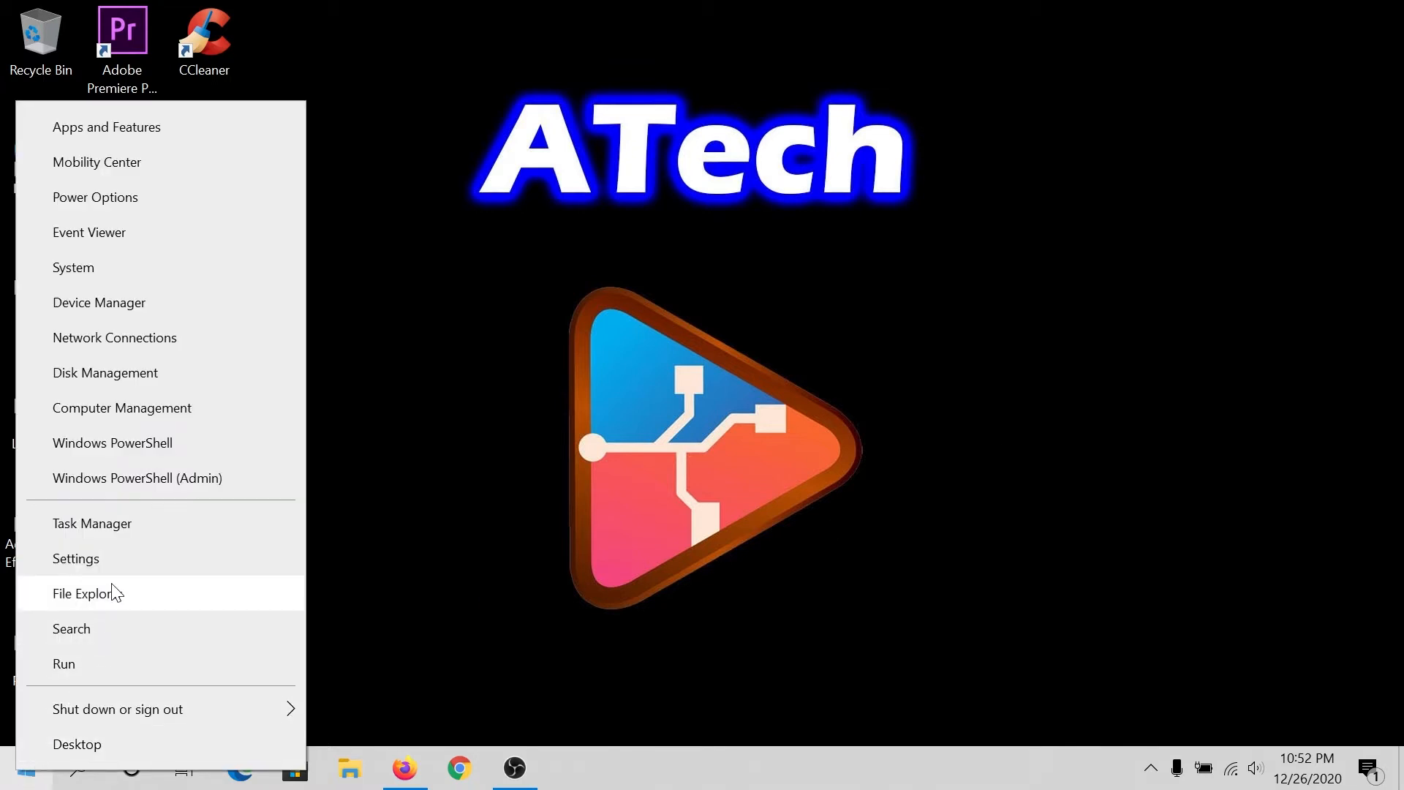
{"action": "mouse_move", "coordinate": [113, 442]}
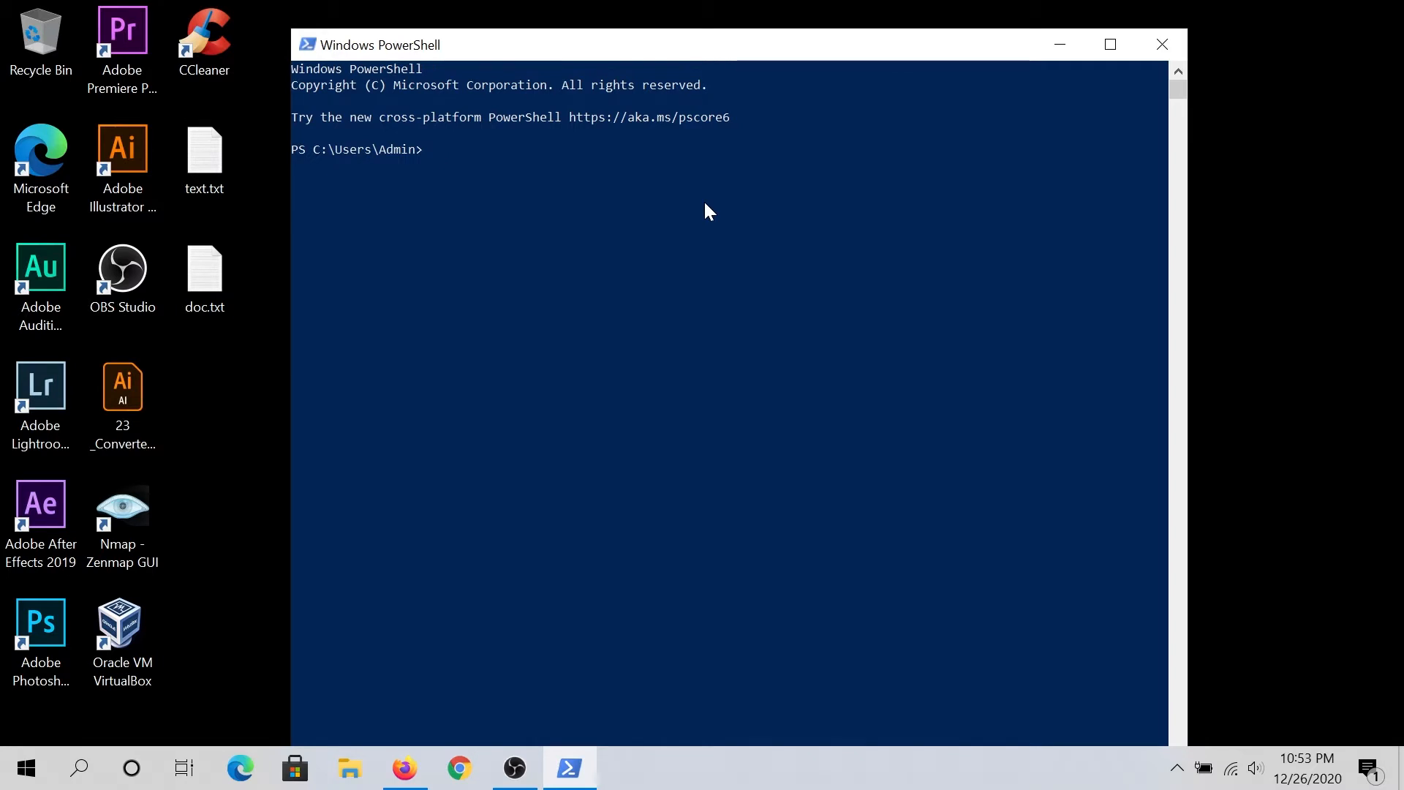
Enter 'Compress-Archive -LiteralPath' at the PowerShell prompt, path still pending.
{"action": "type", "text": "Compress-A"}
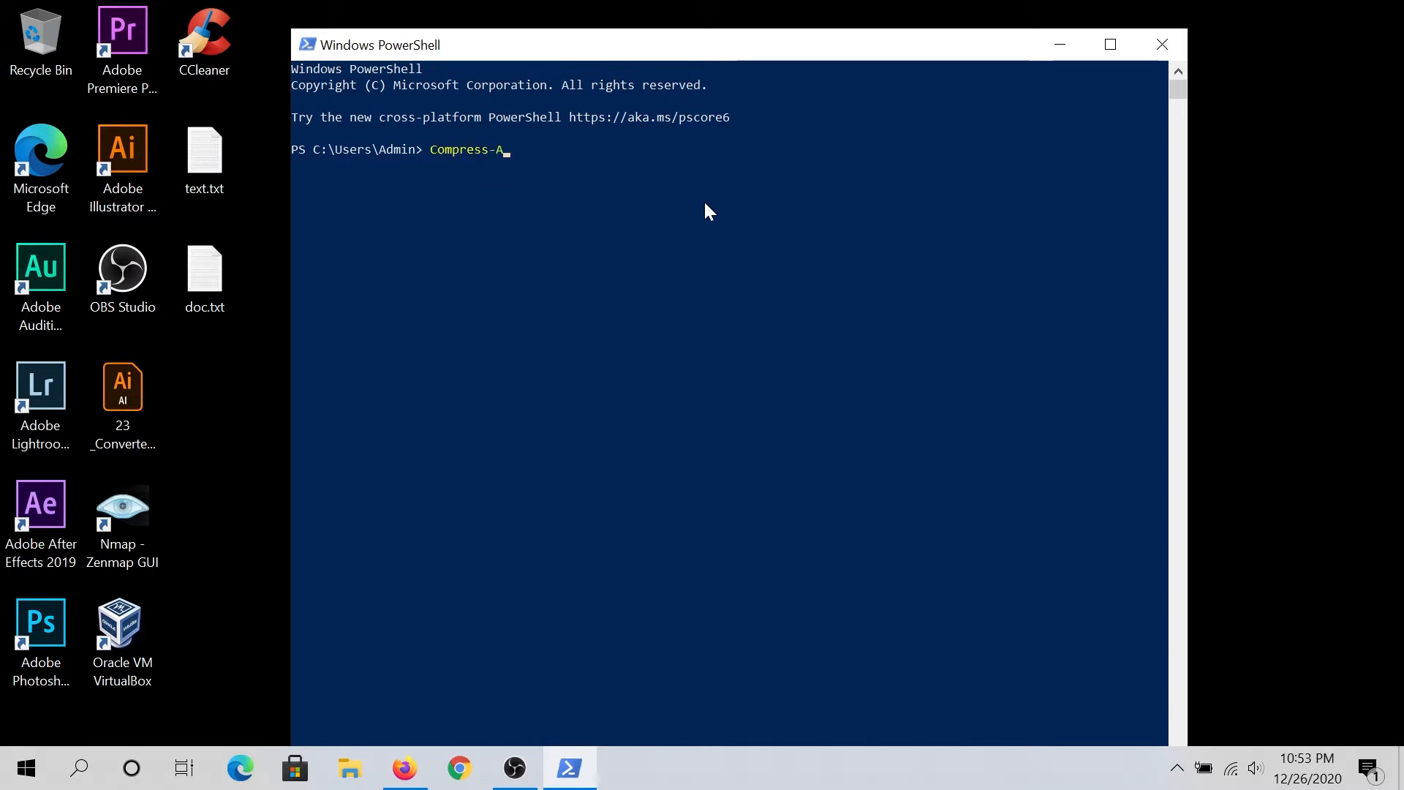
{"action": "type", "text": "rchive"}
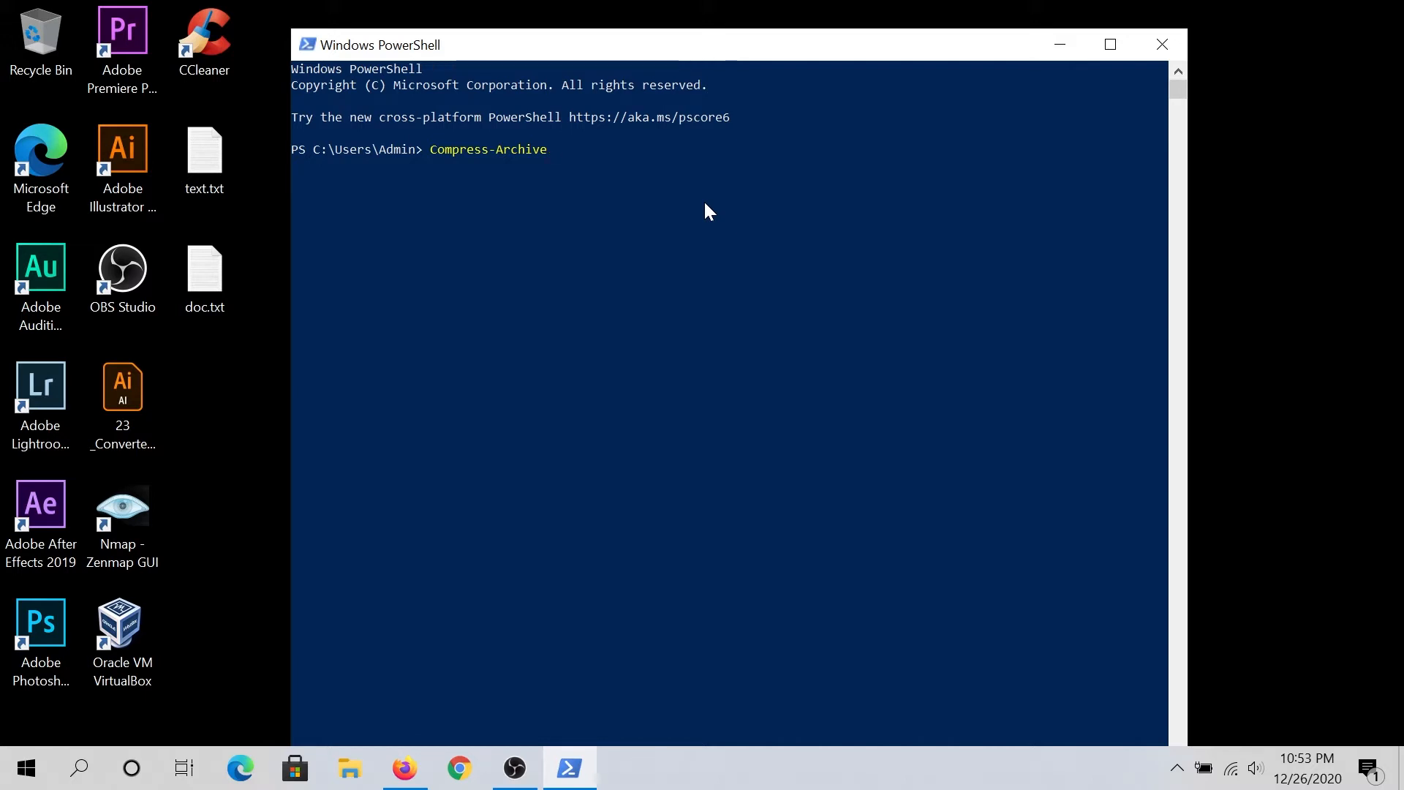
{"action": "type", "text": "-LiteralPath"}
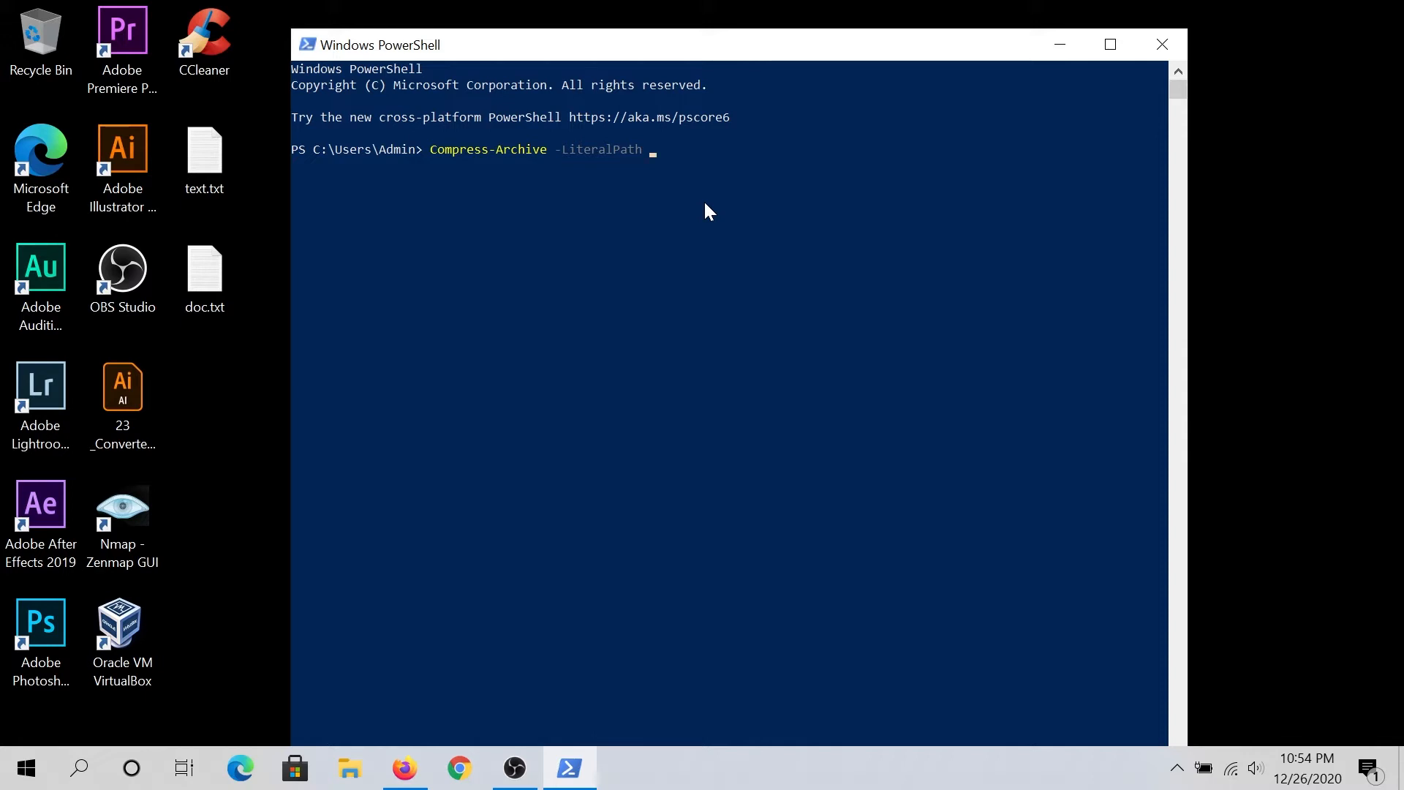
{"action": "mouse_move", "coordinate": [707, 192]}
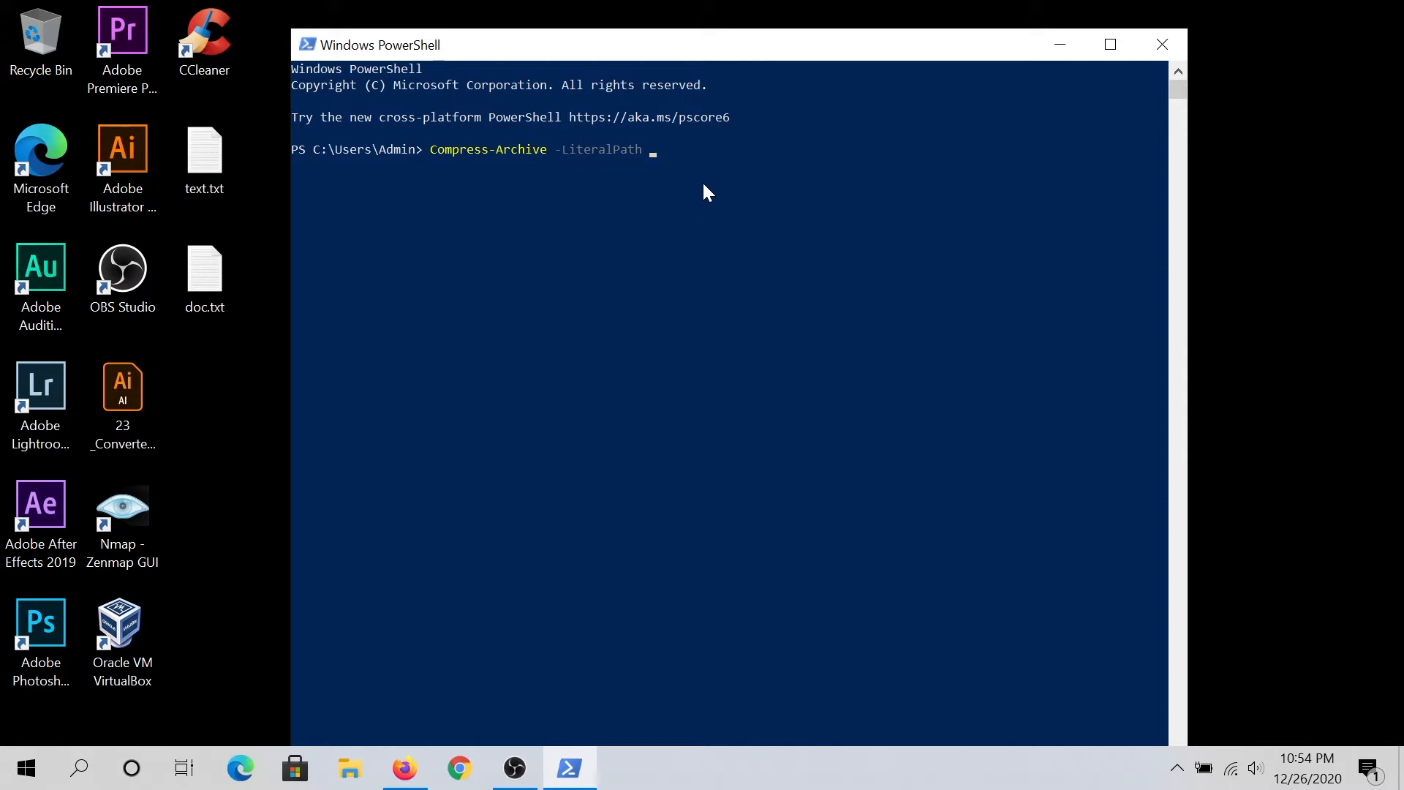
{"action": "left_click", "coordinate": [204, 159]}
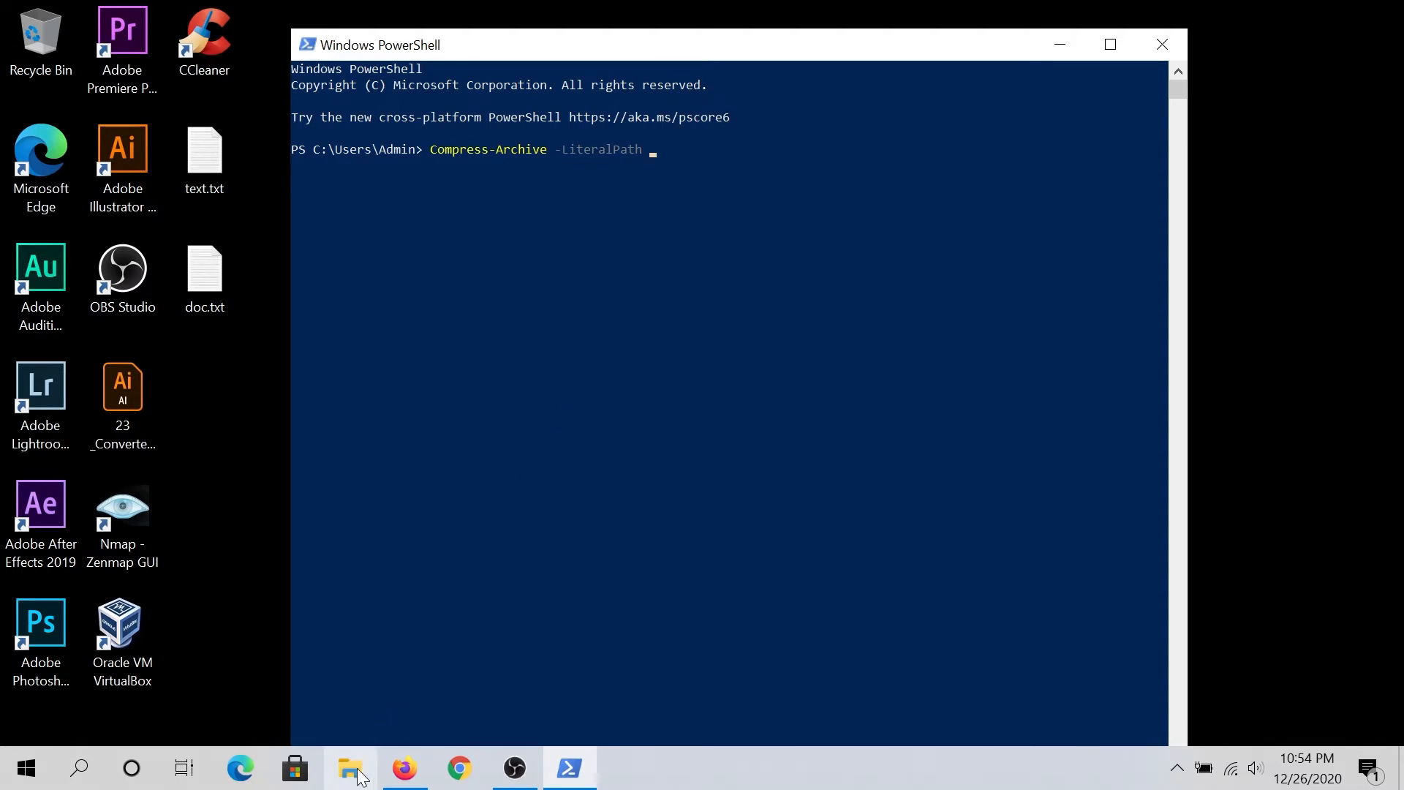
Browse This PC > Local Disk (C:) > Users > Admin to confirm the path, then return to PowerShell.
{"action": "left_click", "coordinate": [351, 768]}
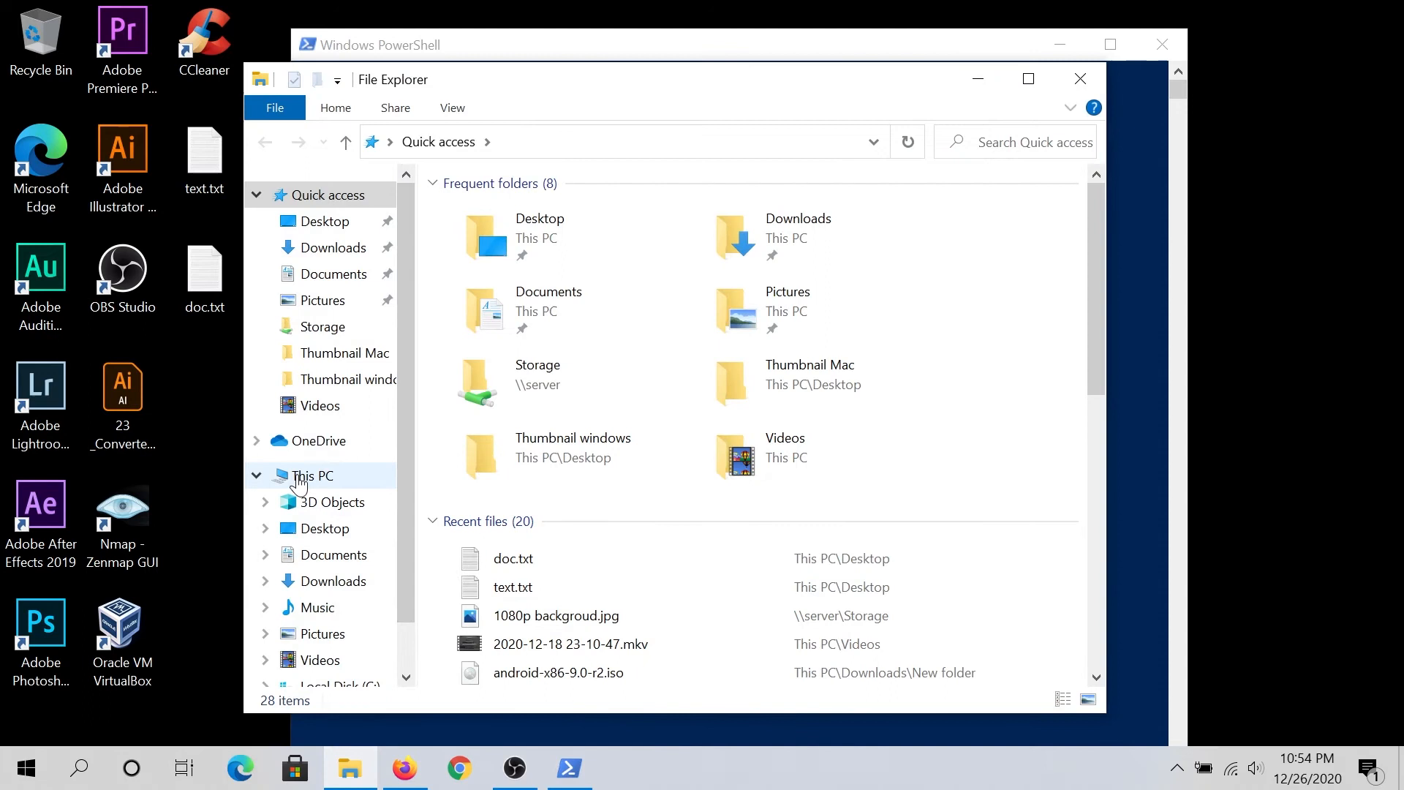
{"action": "left_click", "coordinate": [310, 476]}
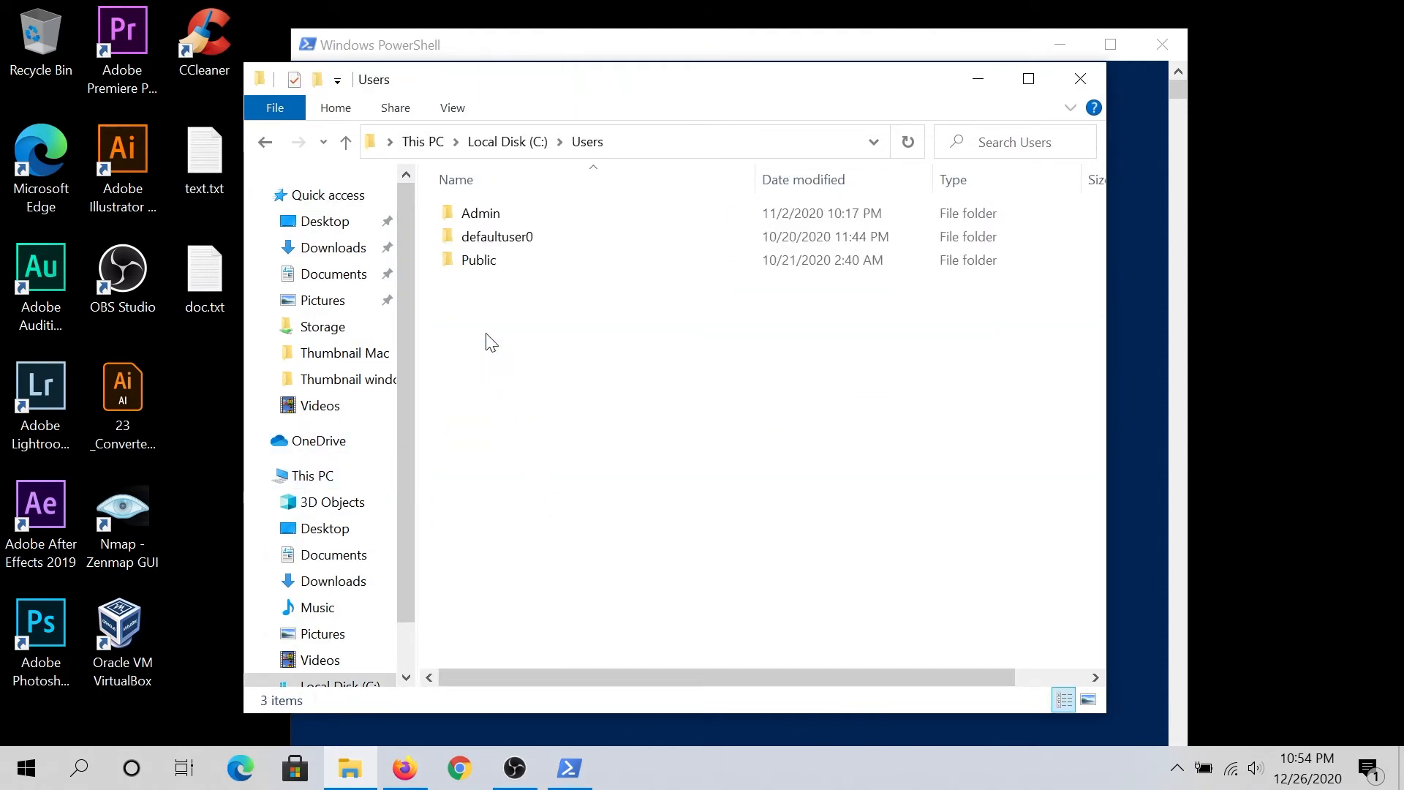
{"action": "left_click", "coordinate": [479, 214]}
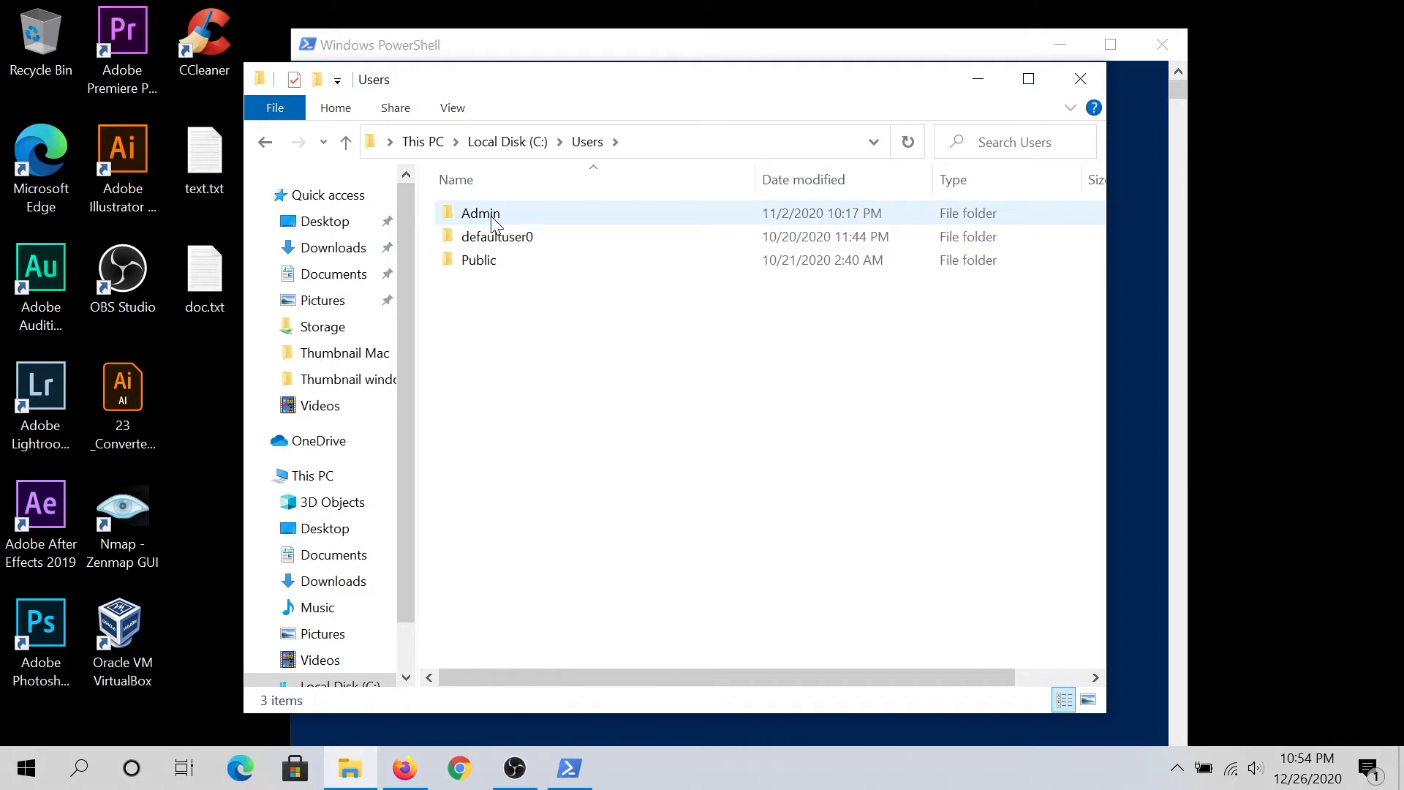
{"action": "double_click", "coordinate": [479, 214]}
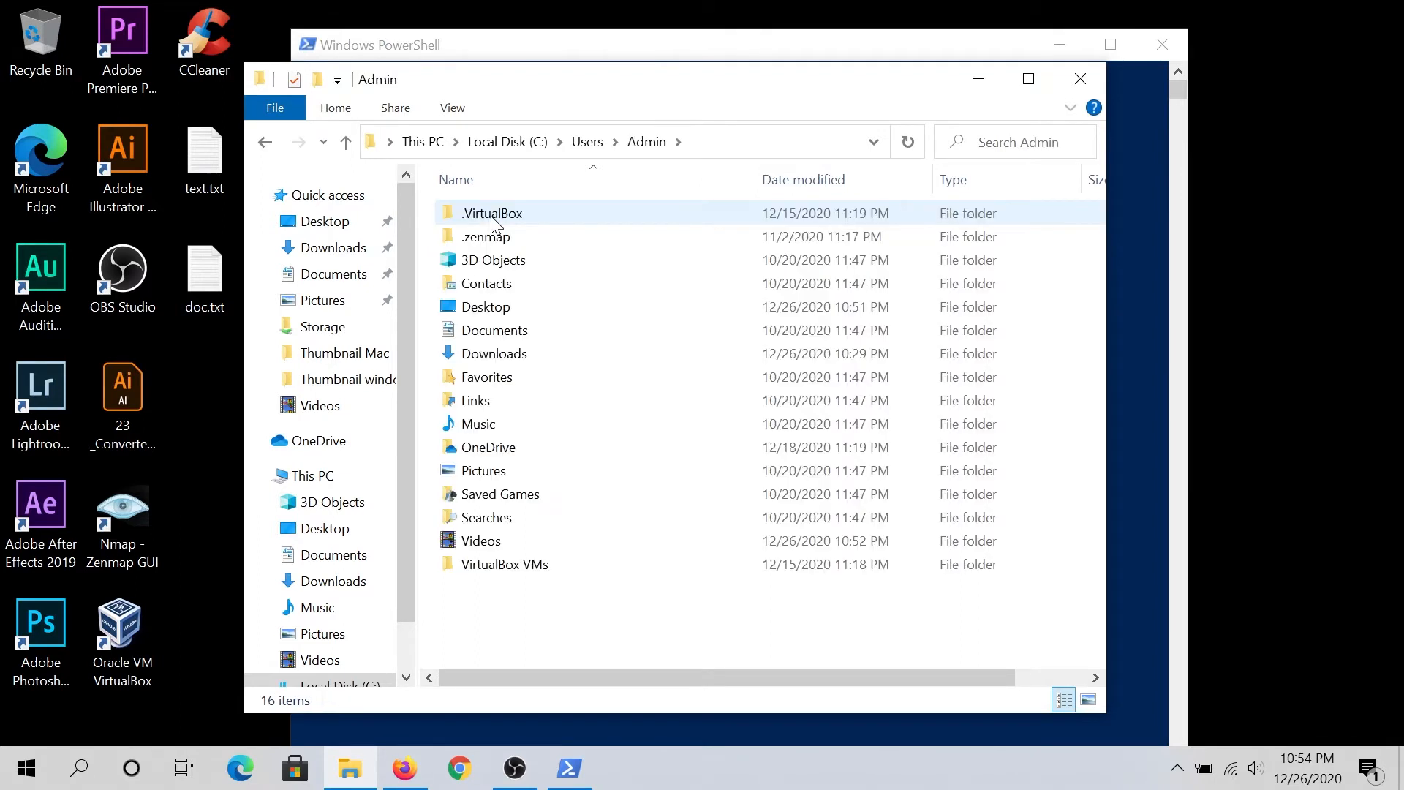
{"action": "left_click", "coordinate": [325, 221]}
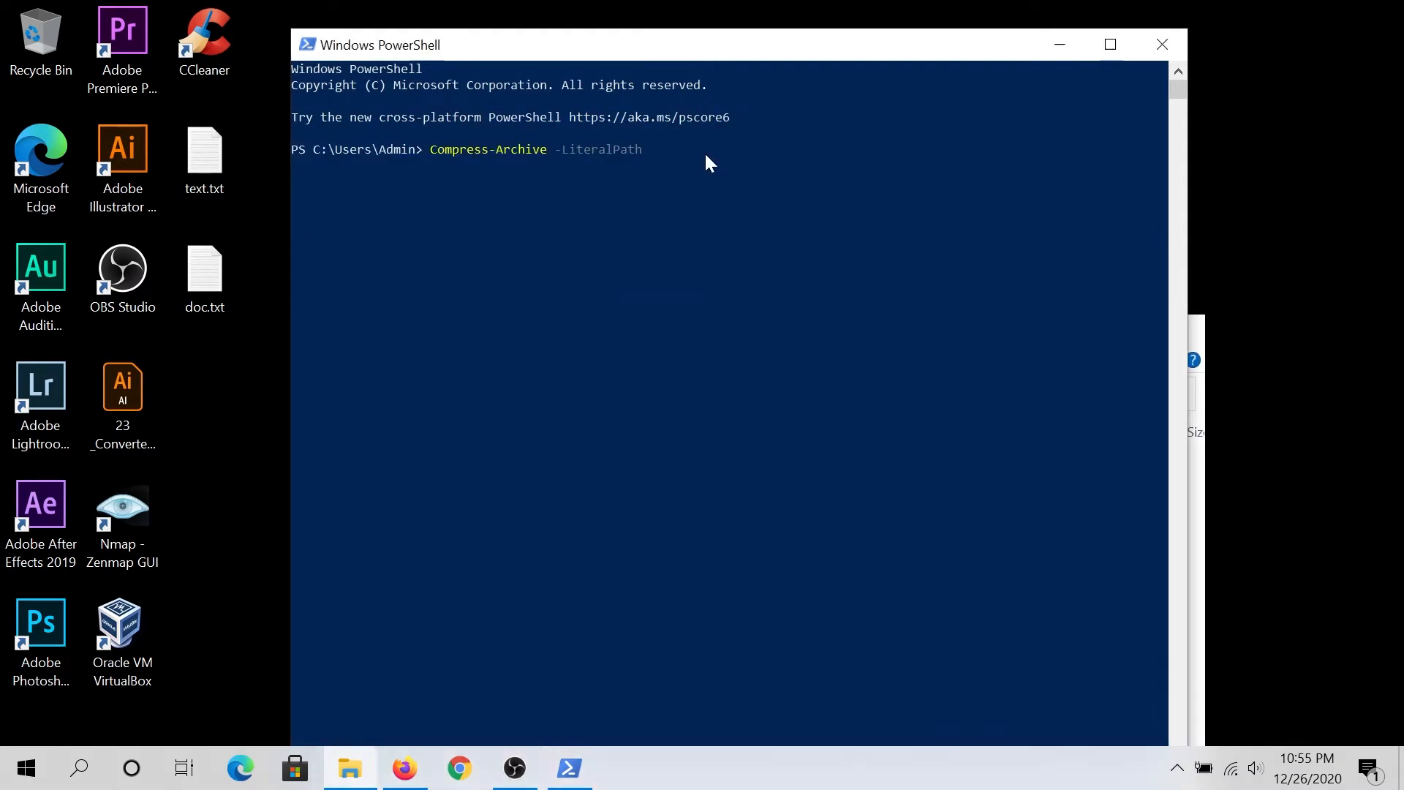
Supply 'C:\Users\Admin\Desktop\text.txt' as the literal path and add -DestinationPath.
{"action": "type", "text": "'C:\\Users\\Admin\\Desktop\\'"}
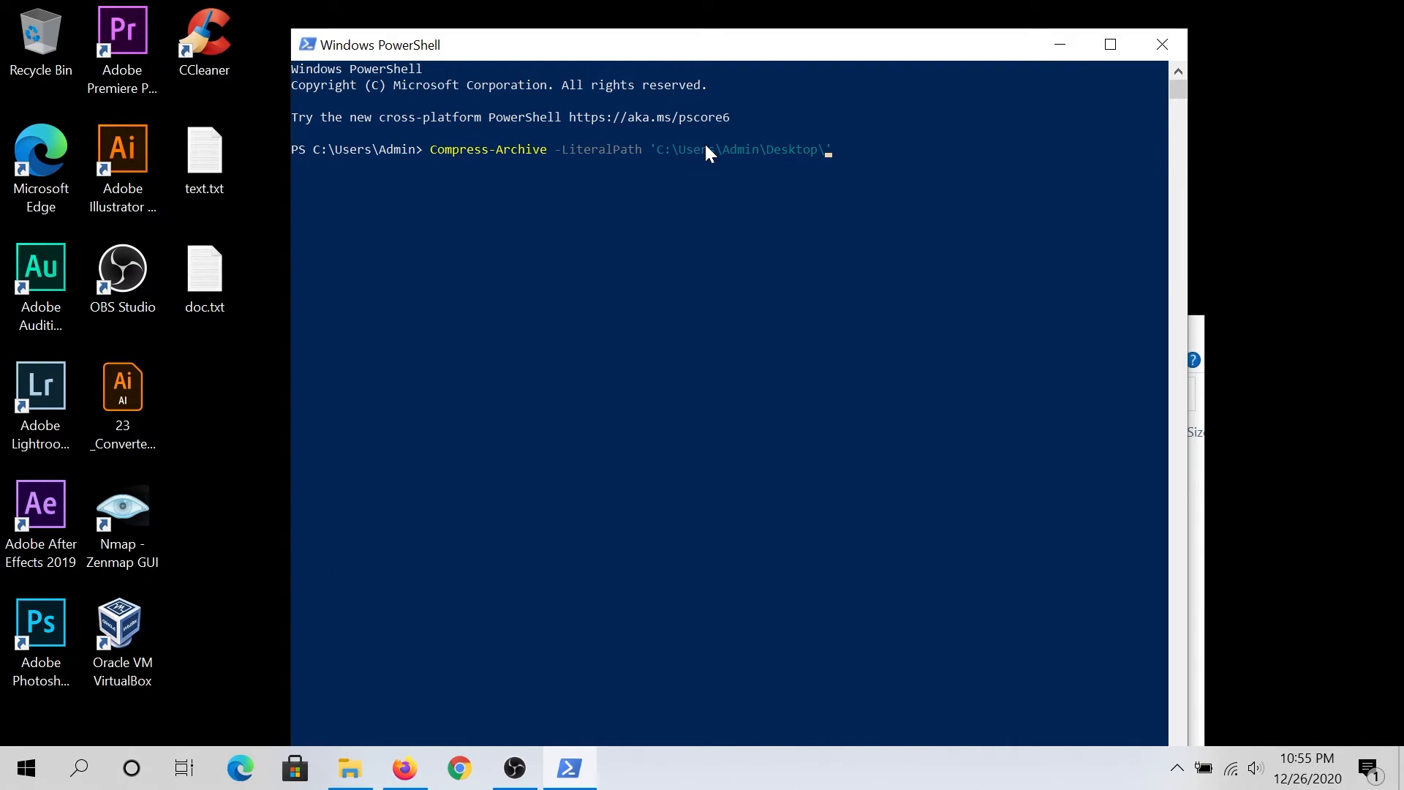
{"action": "type", "text": "text.txt'"}
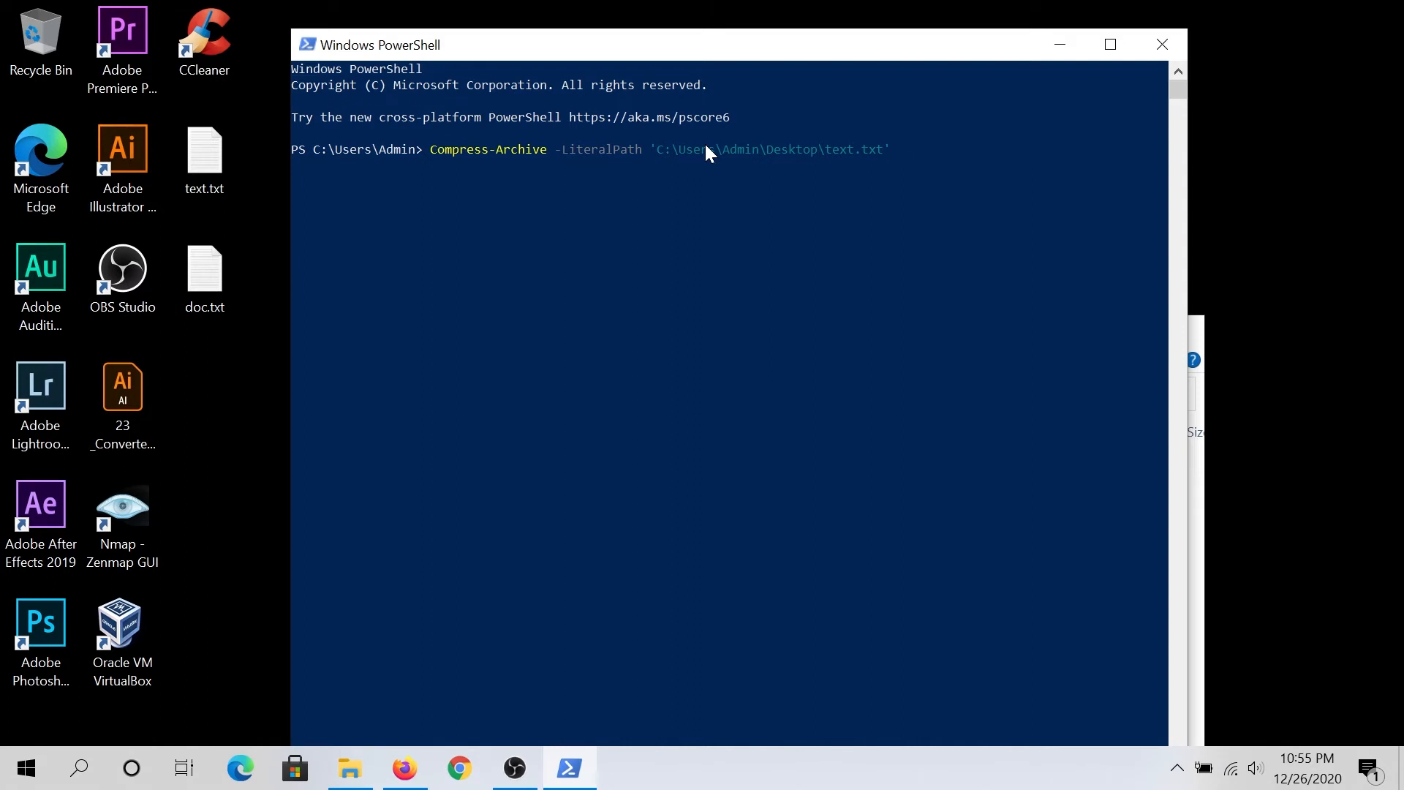
{"action": "type", "text": "-D"}
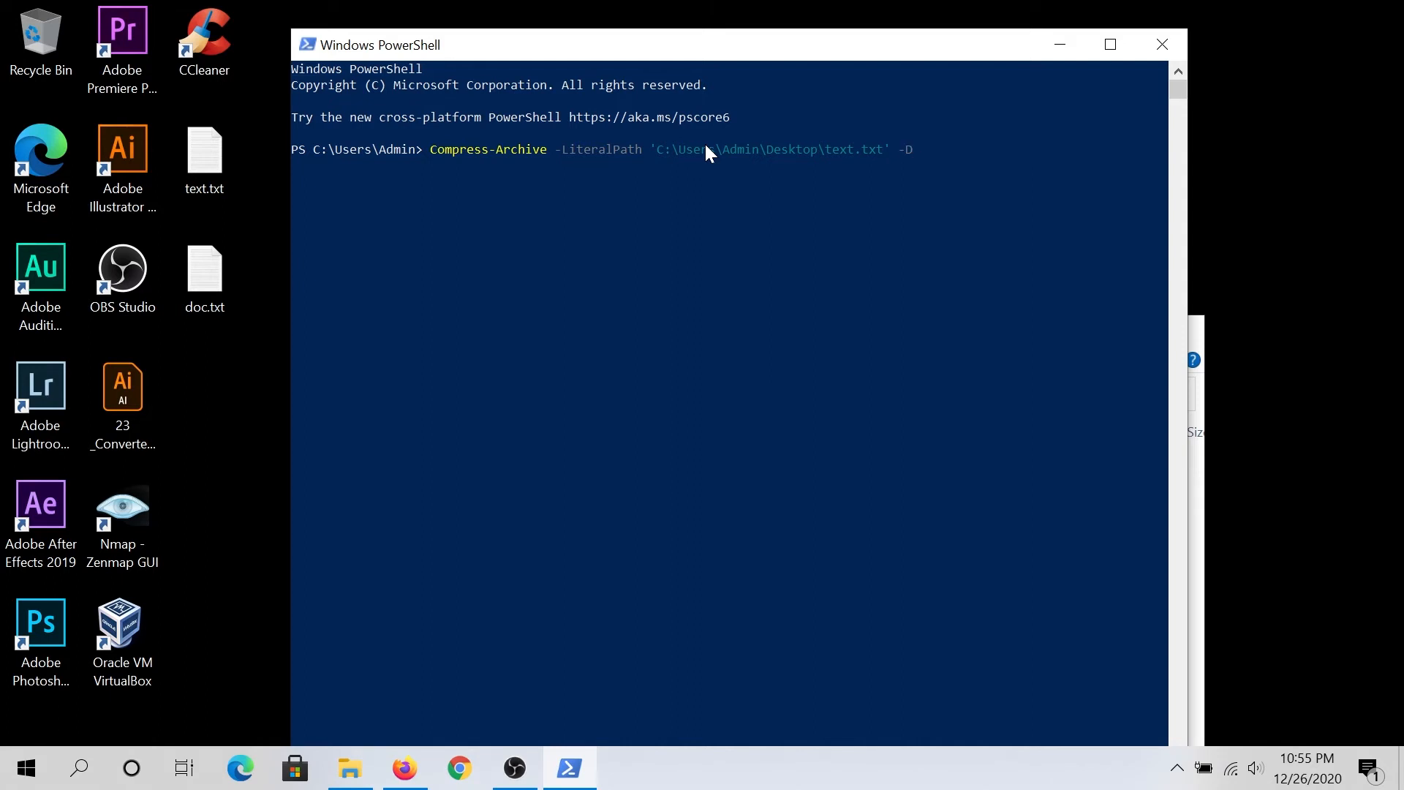
{"action": "type", "text": "e"}
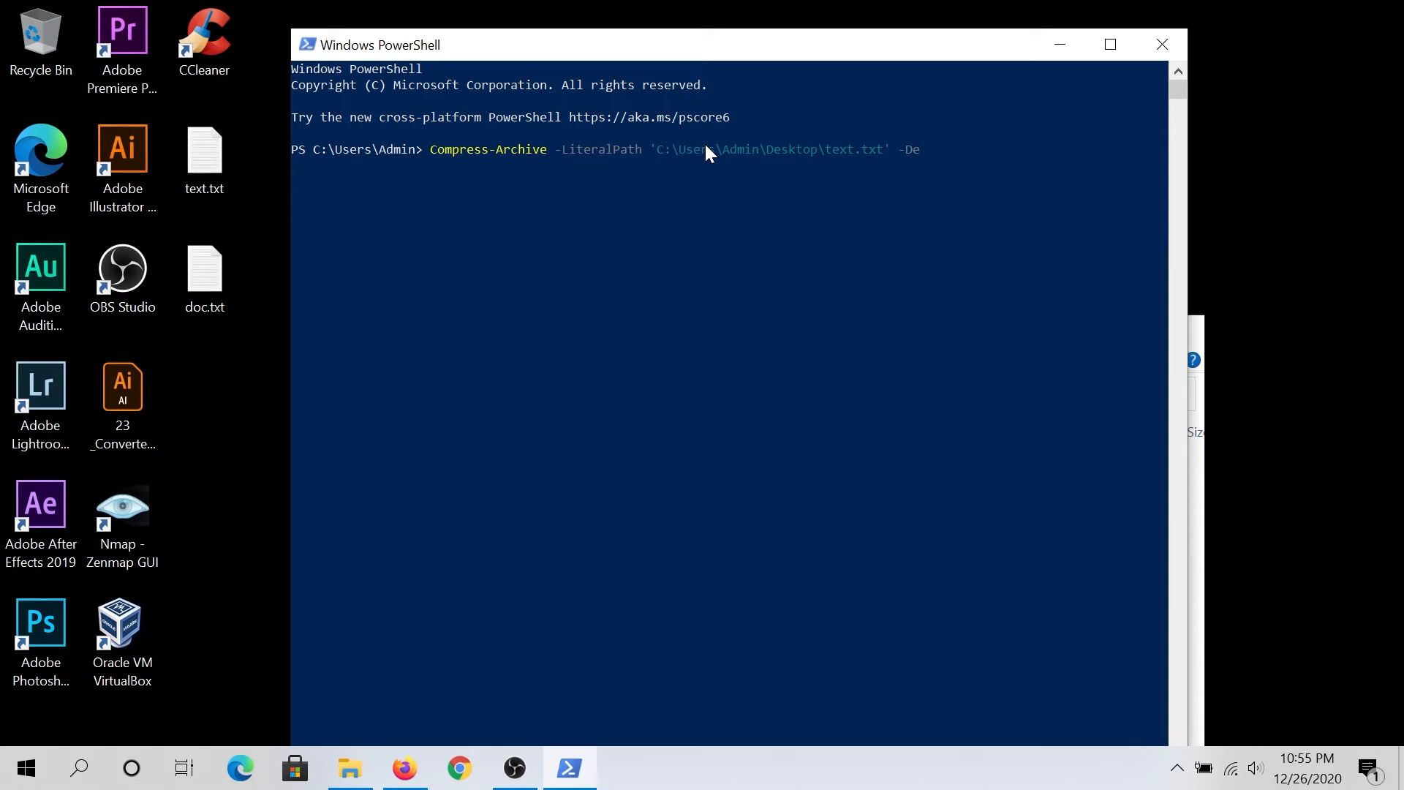
{"action": "type", "text": "stinationPath"}
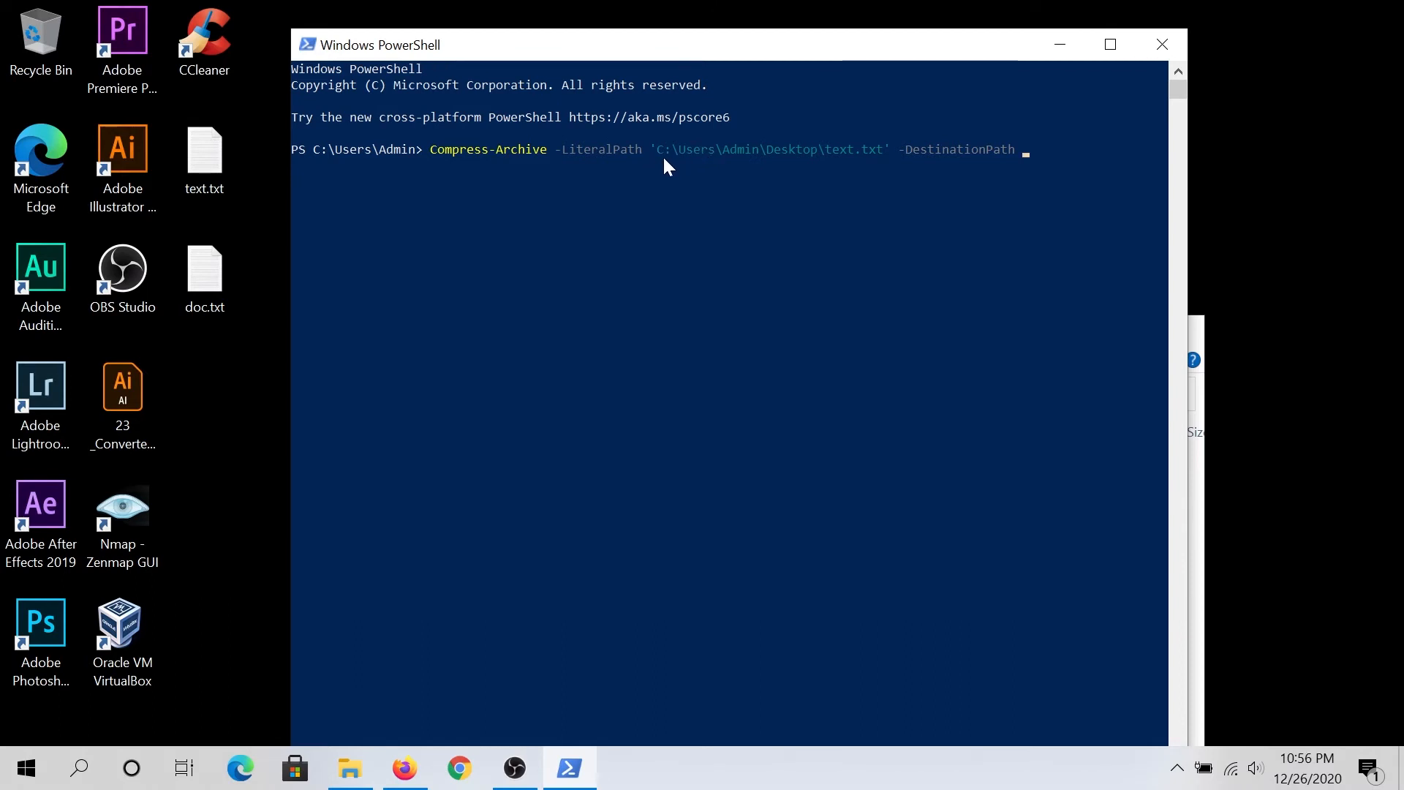
{"action": "mouse_move", "coordinate": [797, 165]}
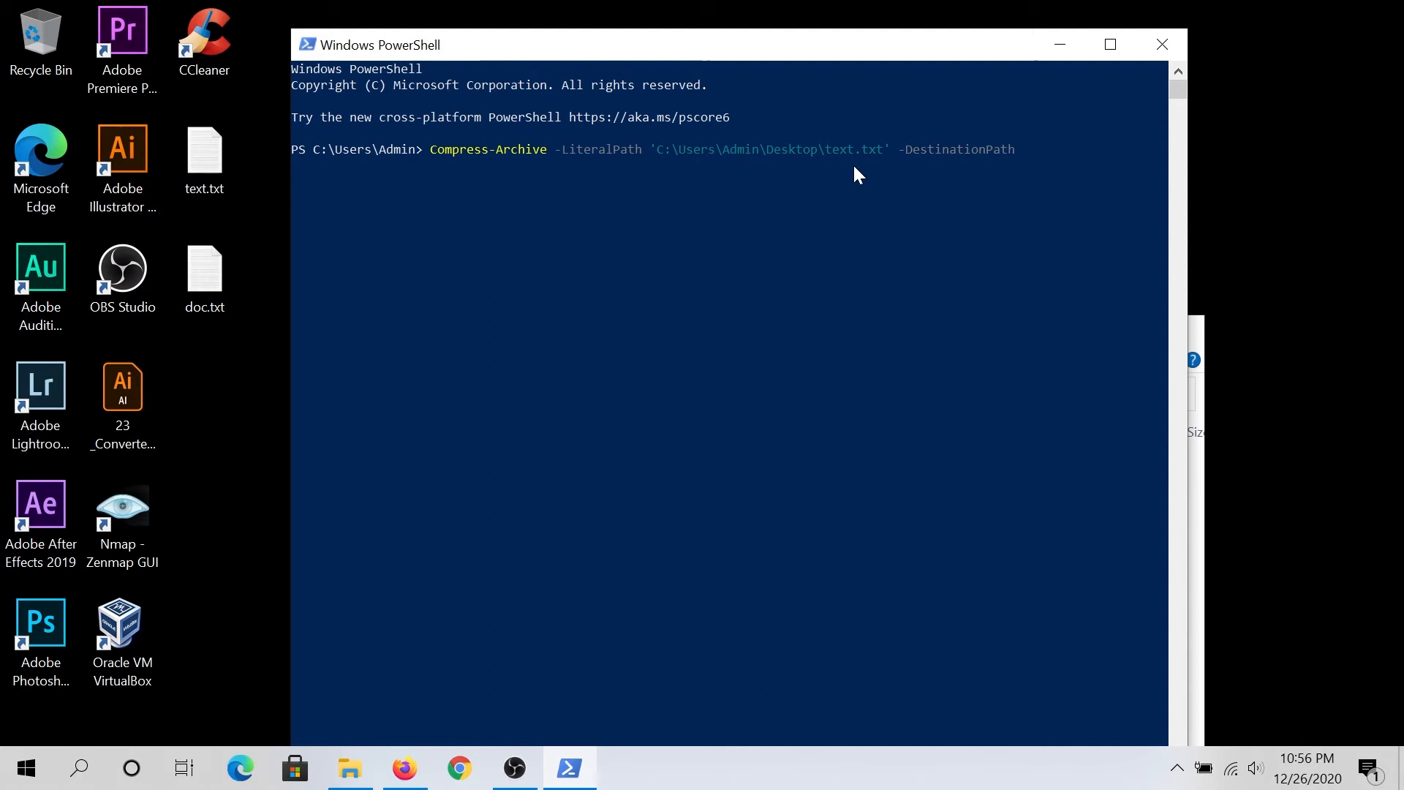
Set the destination to 'C:\Users\Admin\Desktop\archive' and run it, producing archive.zip.
{"action": "type", "text": "'C:\\Users\\Admin\\Desktop\\'"}
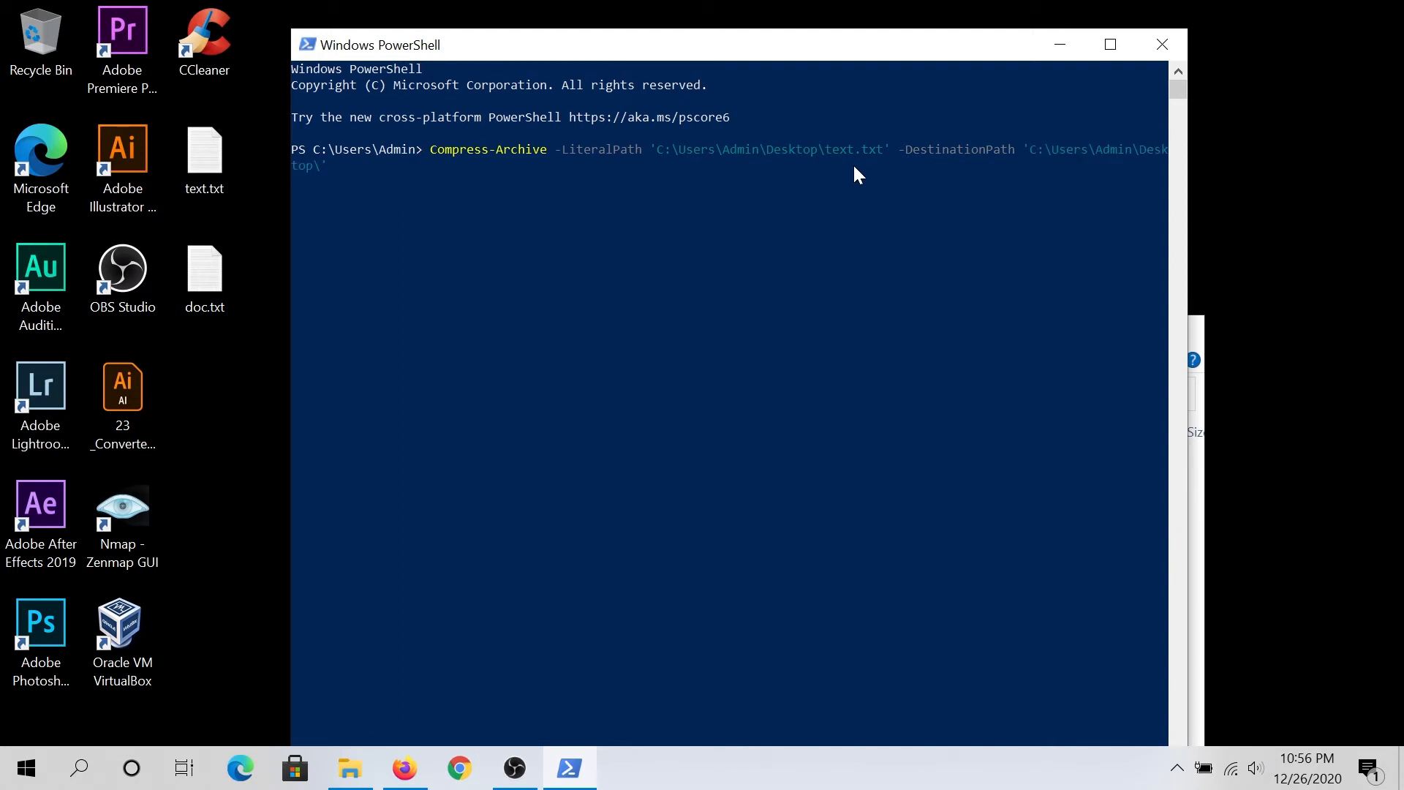
{"action": "type", "text": "a"}
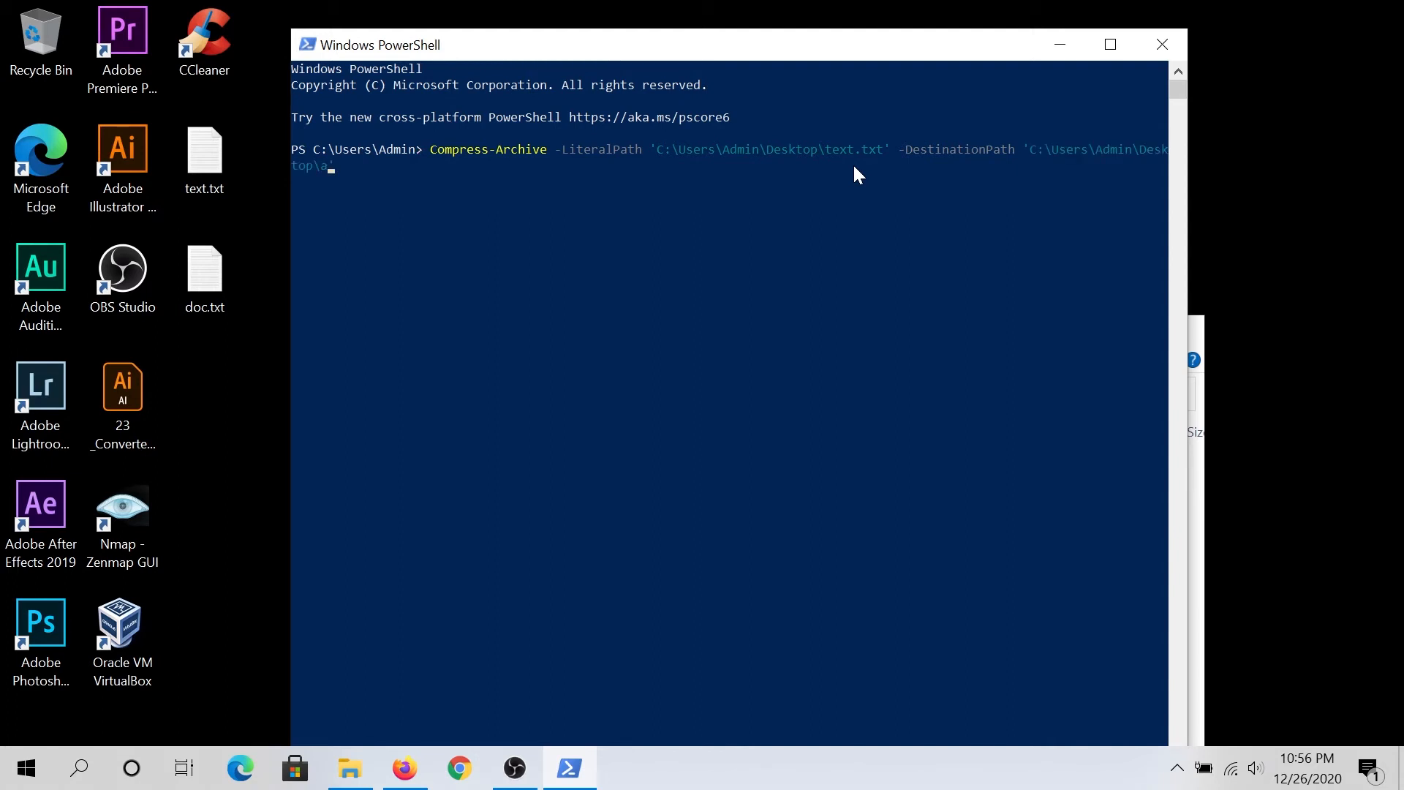
{"action": "type", "text": "rchive"}
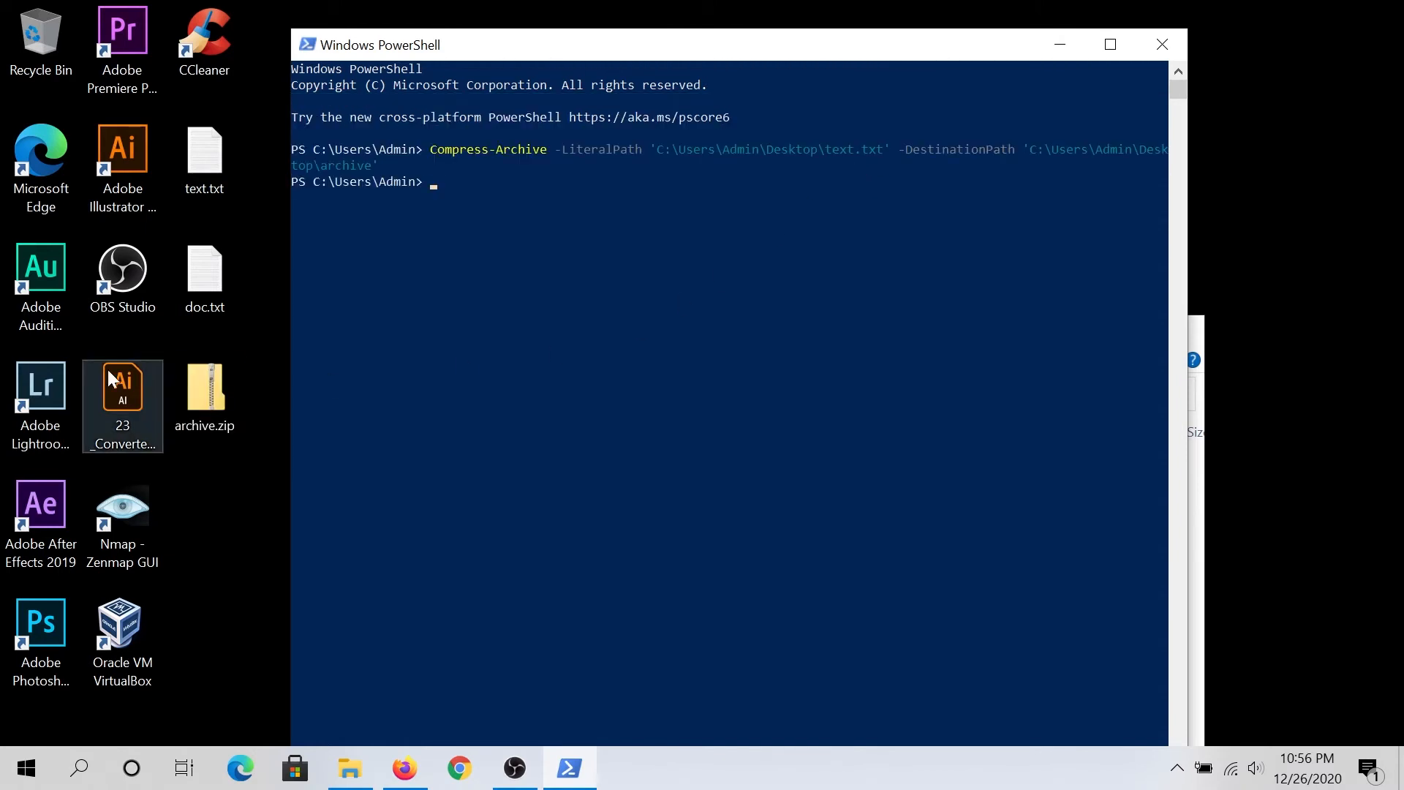
Rerun Compress-Archive with text.txt and doc.txt, destination archive1 on the desktop.
{"action": "left_click", "coordinate": [205, 393]}
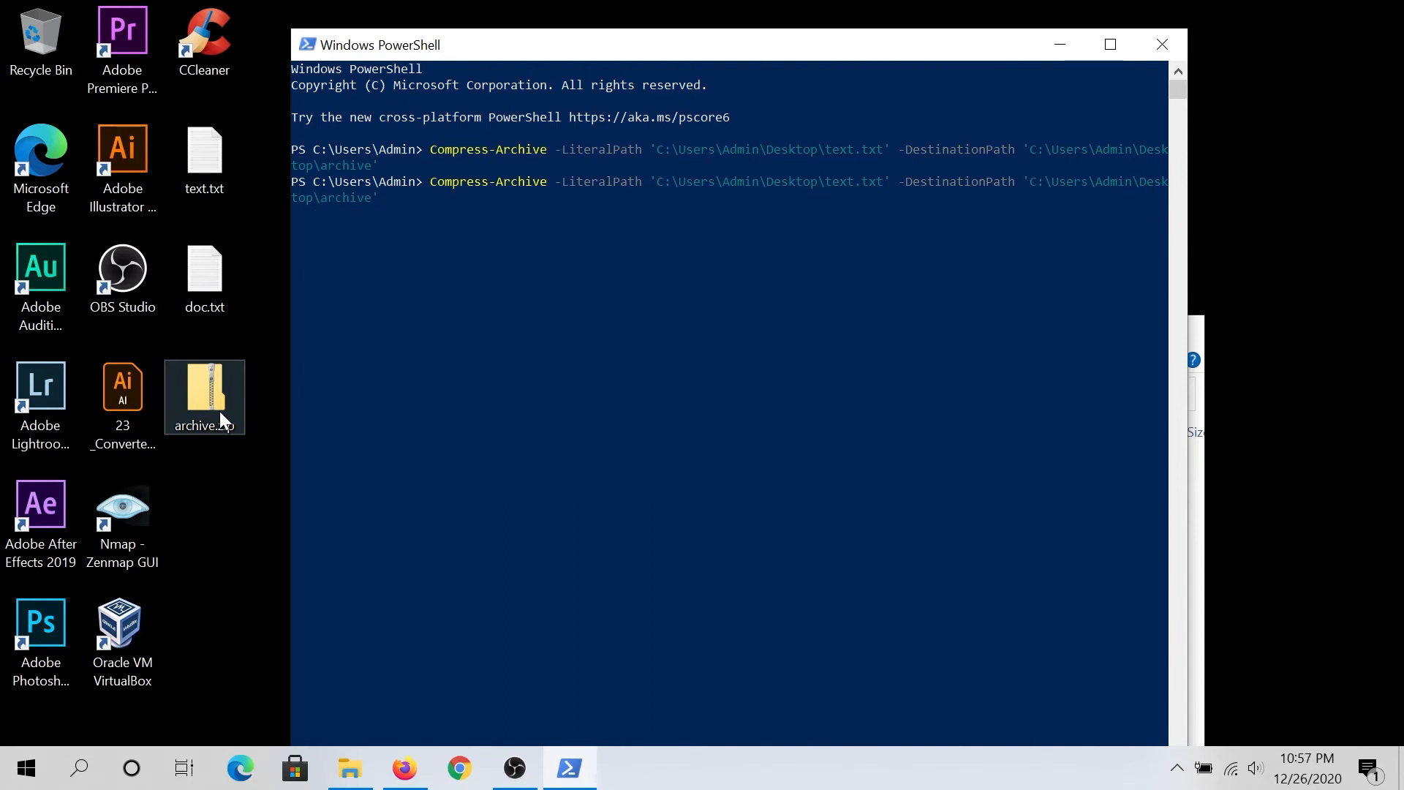
{"action": "type", "text": ","}
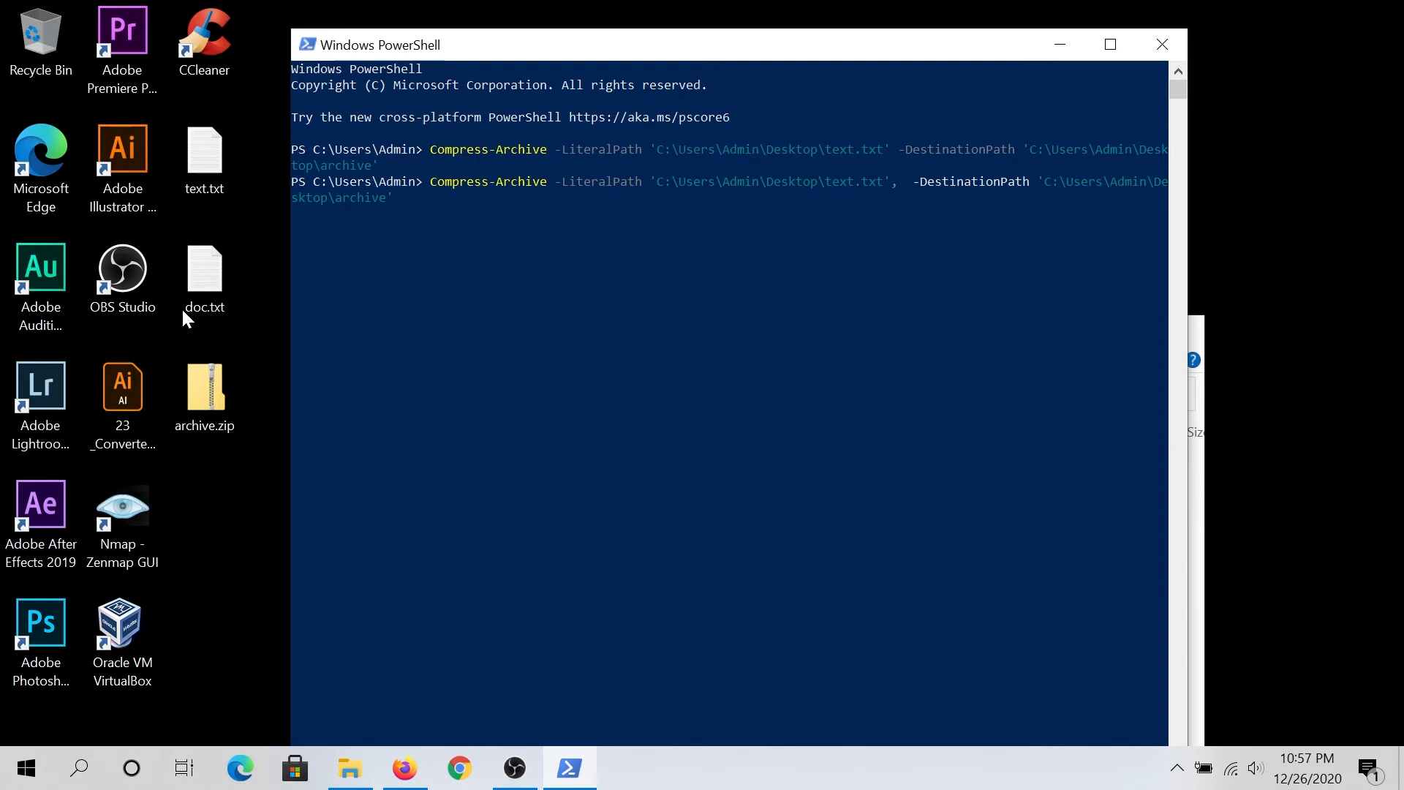
{"action": "left_click", "coordinate": [203, 269]}
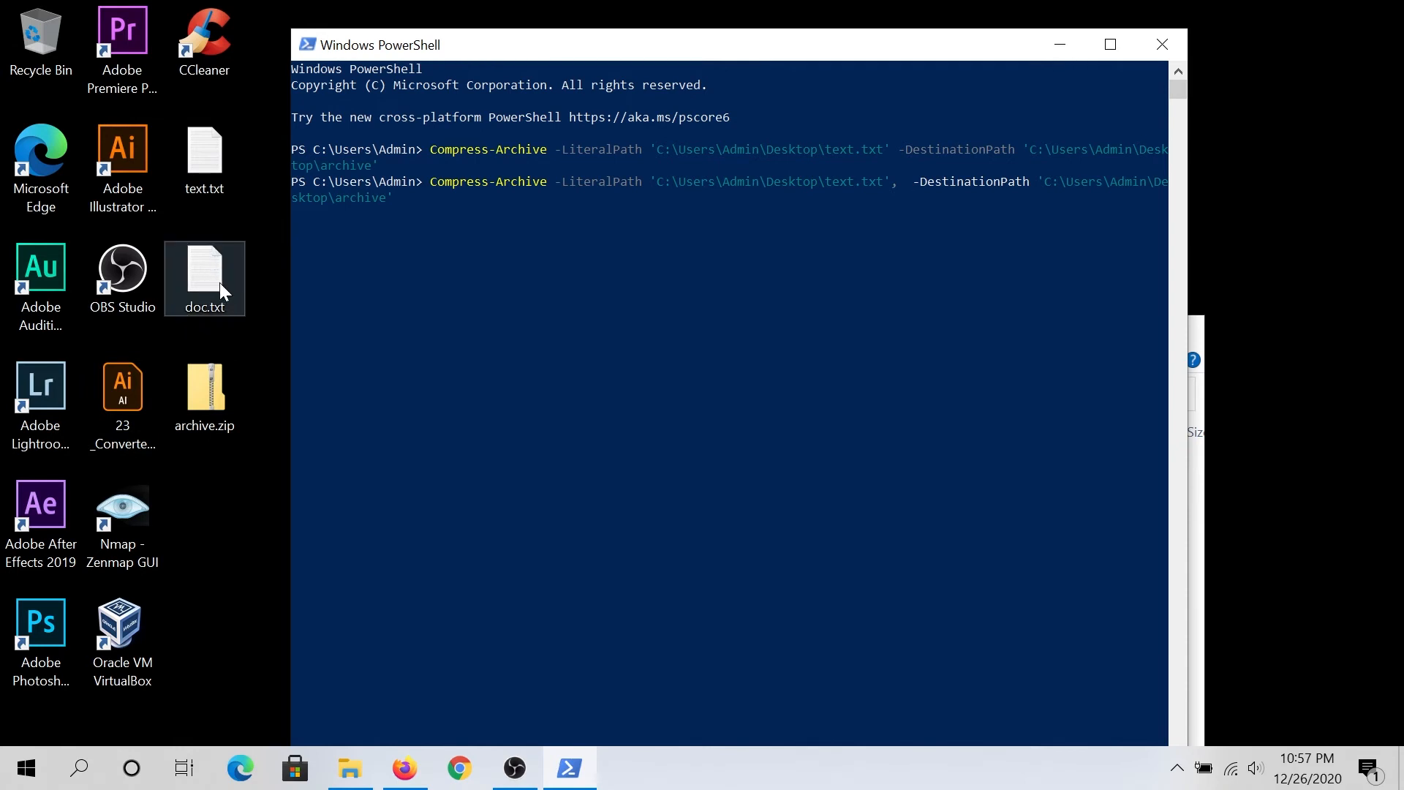
{"action": "mouse_move", "coordinate": [217, 318]}
{"action": "type", "text": "'C:\\Users\\Admin\\Desktop\\doc.txt"}
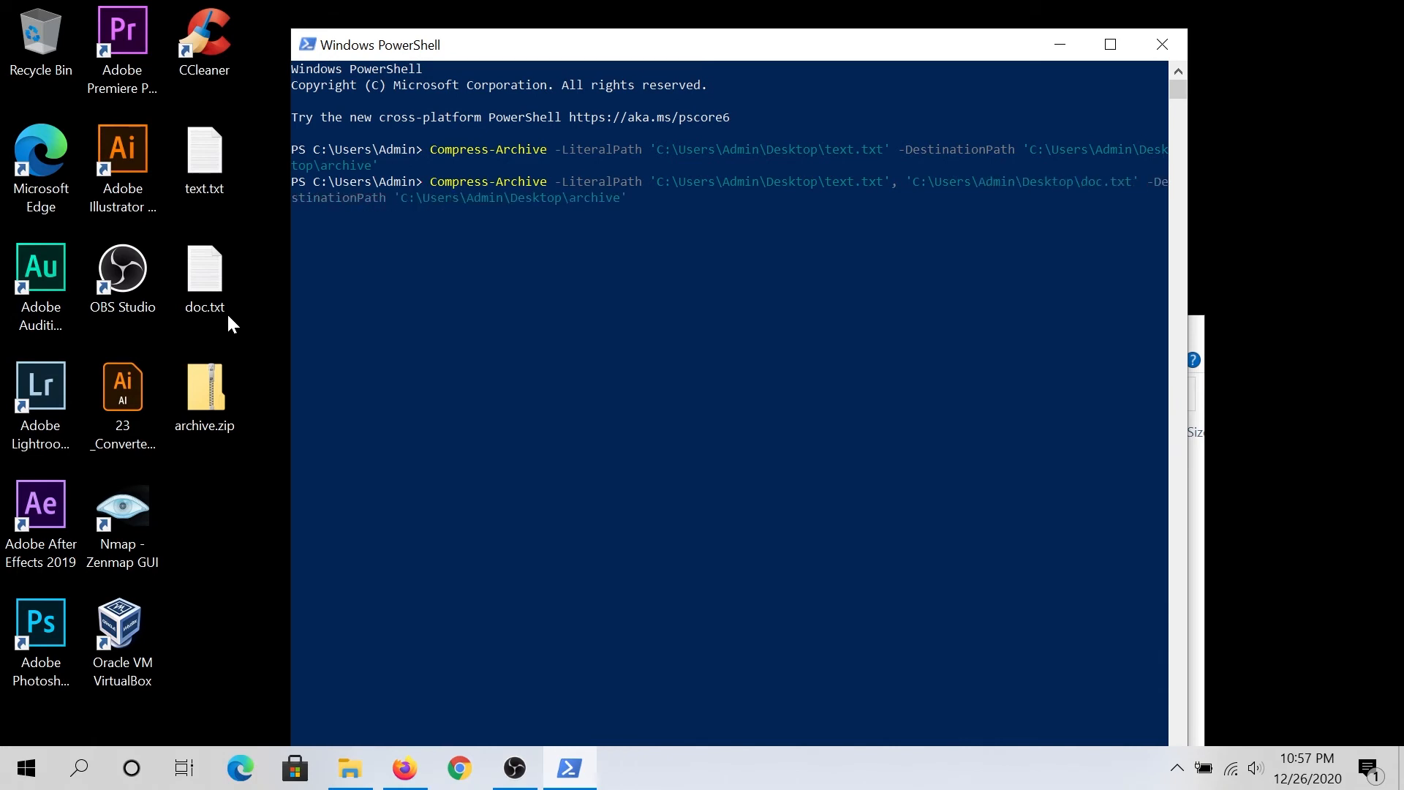
{"action": "mouse_move", "coordinate": [700, 182]}
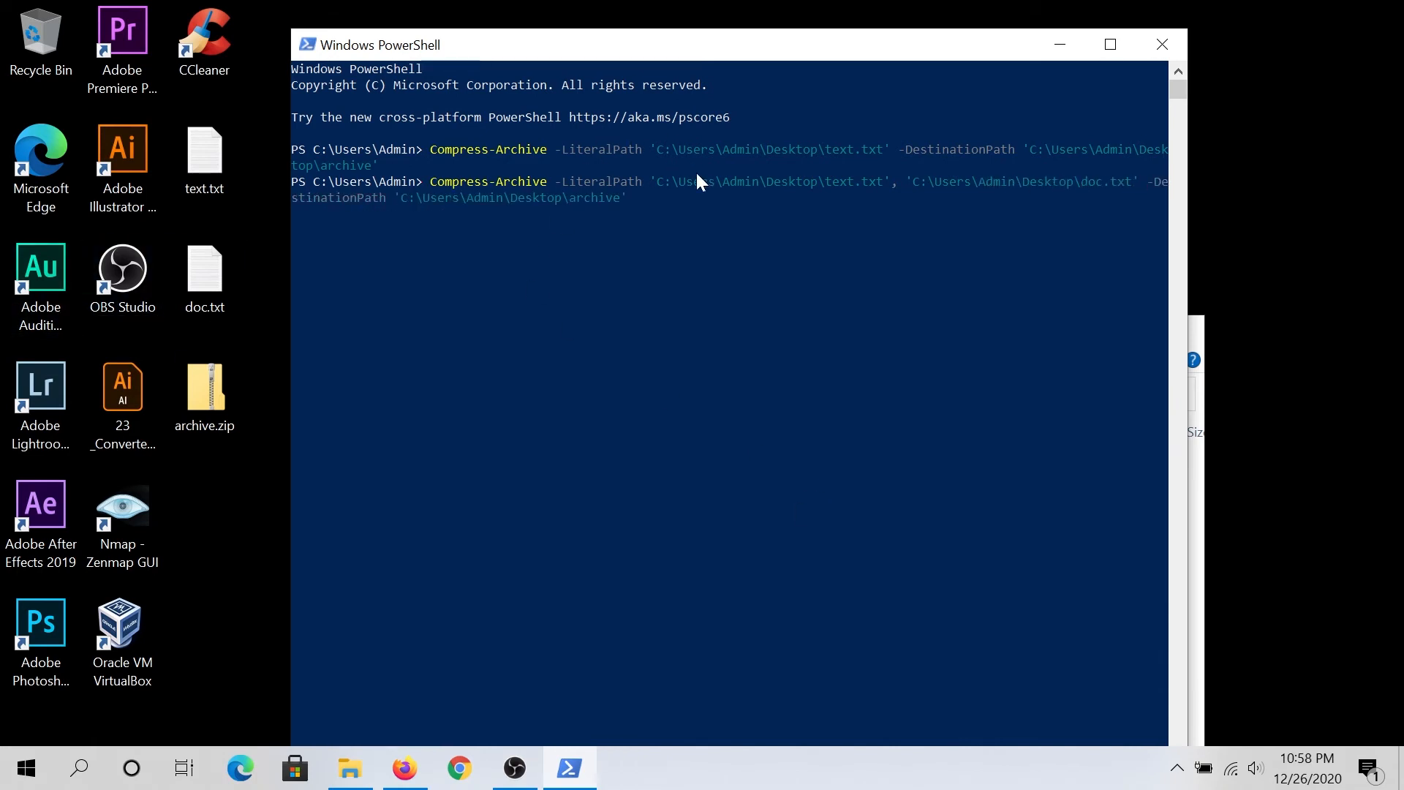
{"action": "mouse_move", "coordinate": [1039, 214]}
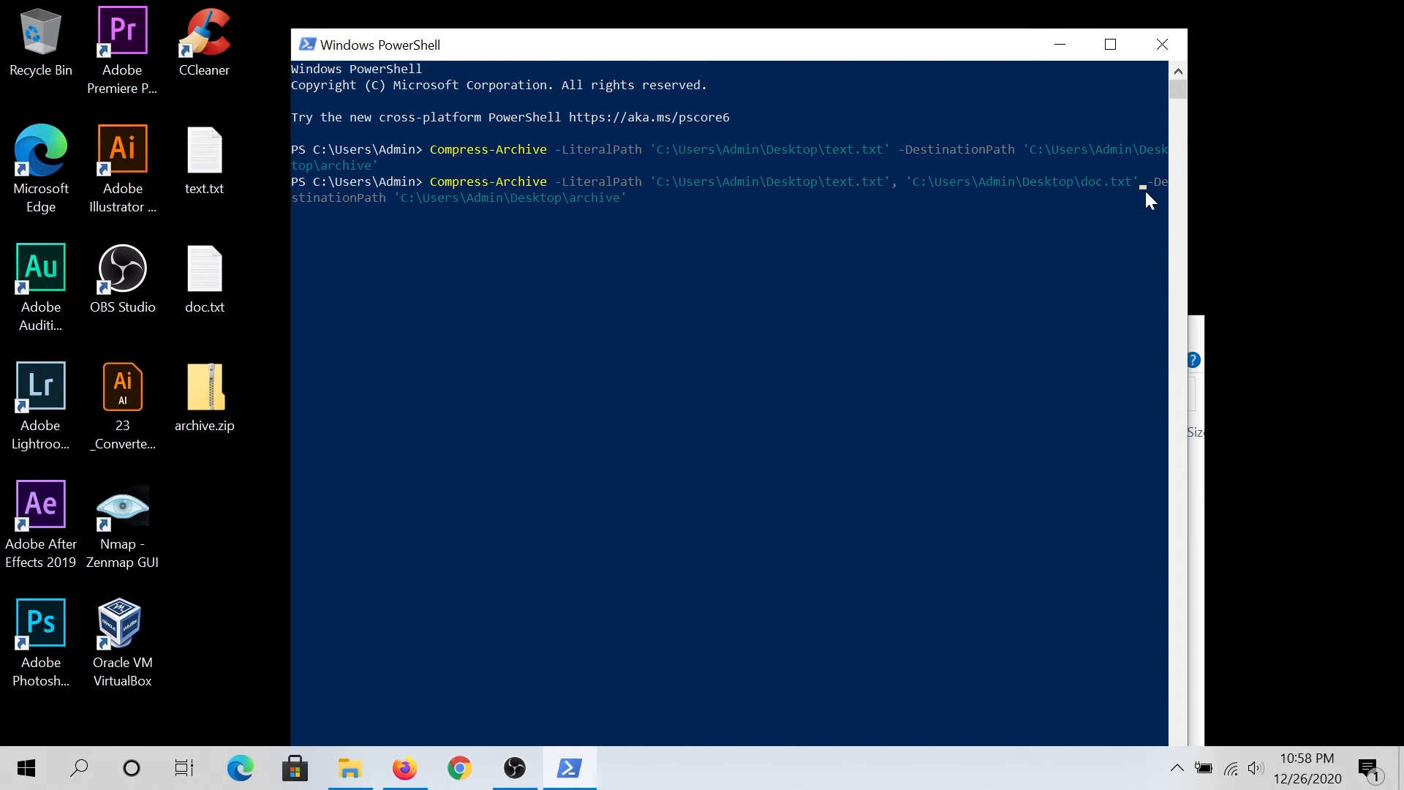
{"action": "mouse_move", "coordinate": [1059, 194]}
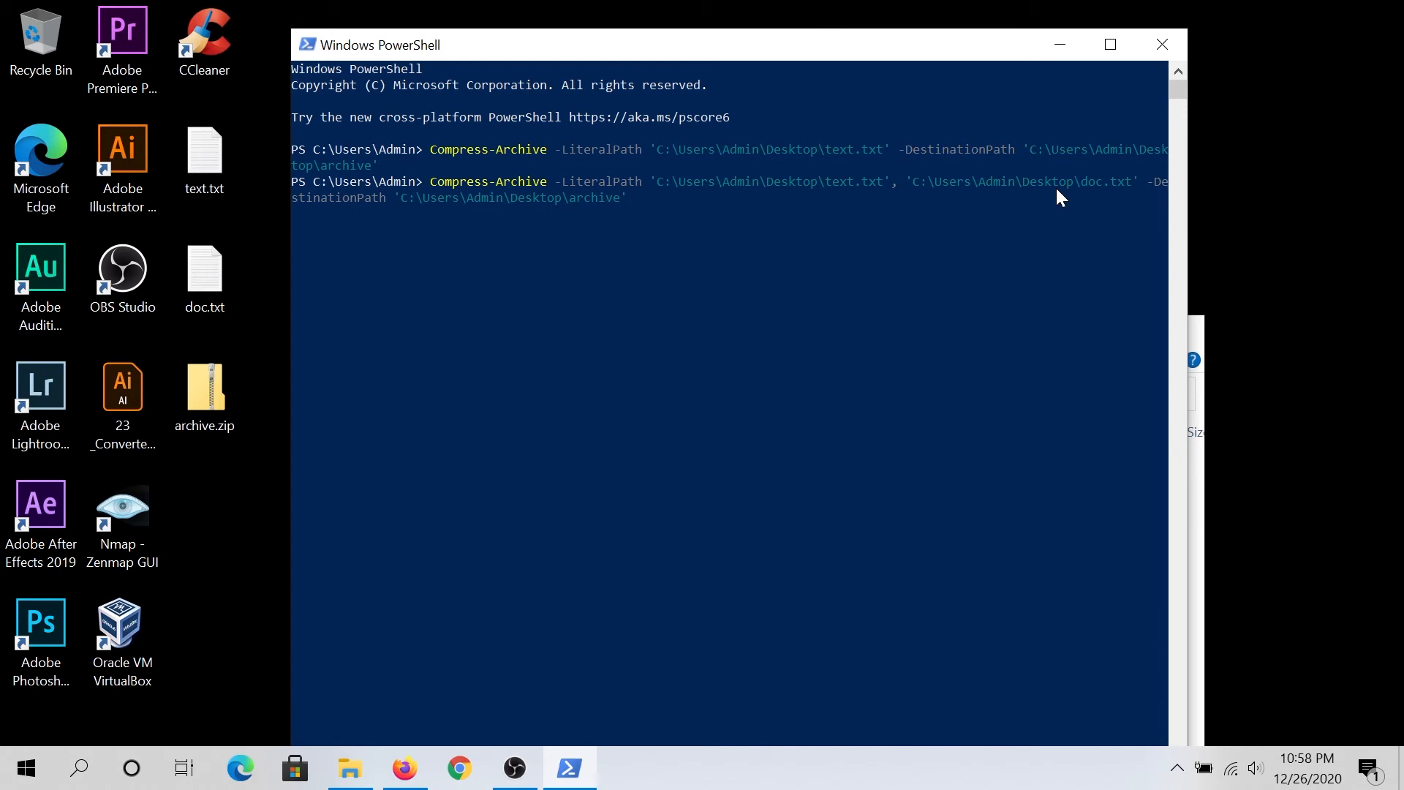
{"action": "type", "text": "1"}
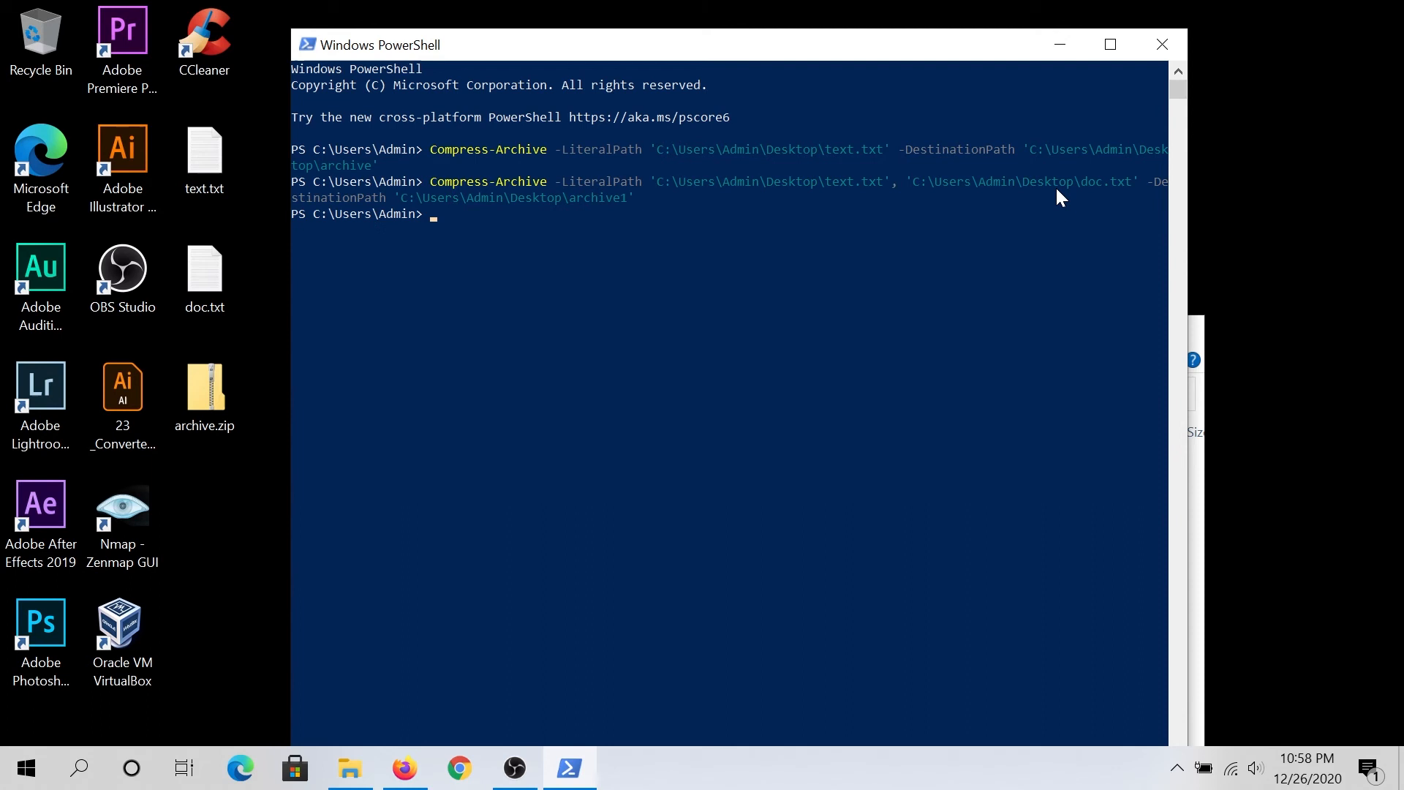
{"action": "left_click", "coordinate": [204, 515]}
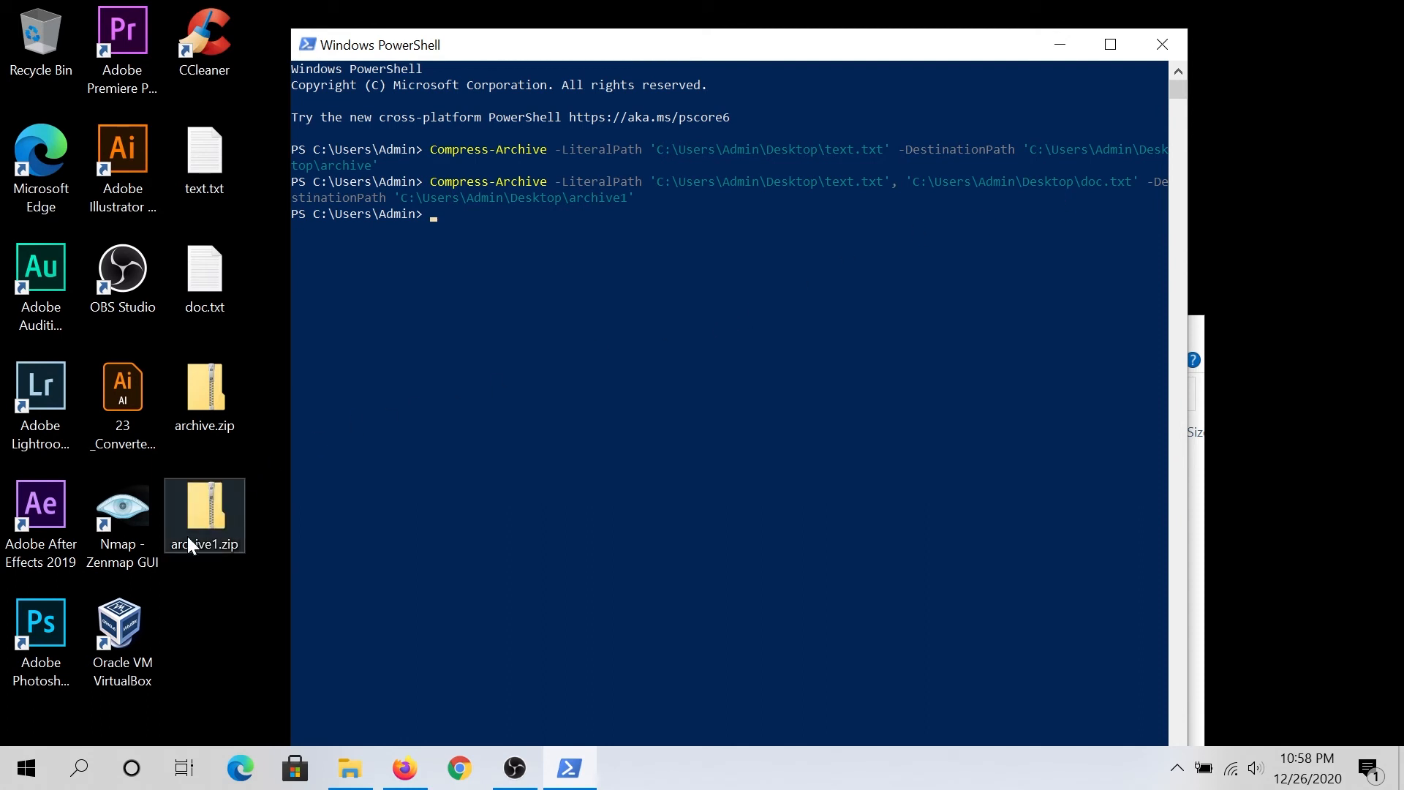
{"action": "mouse_move", "coordinate": [253, 520]}
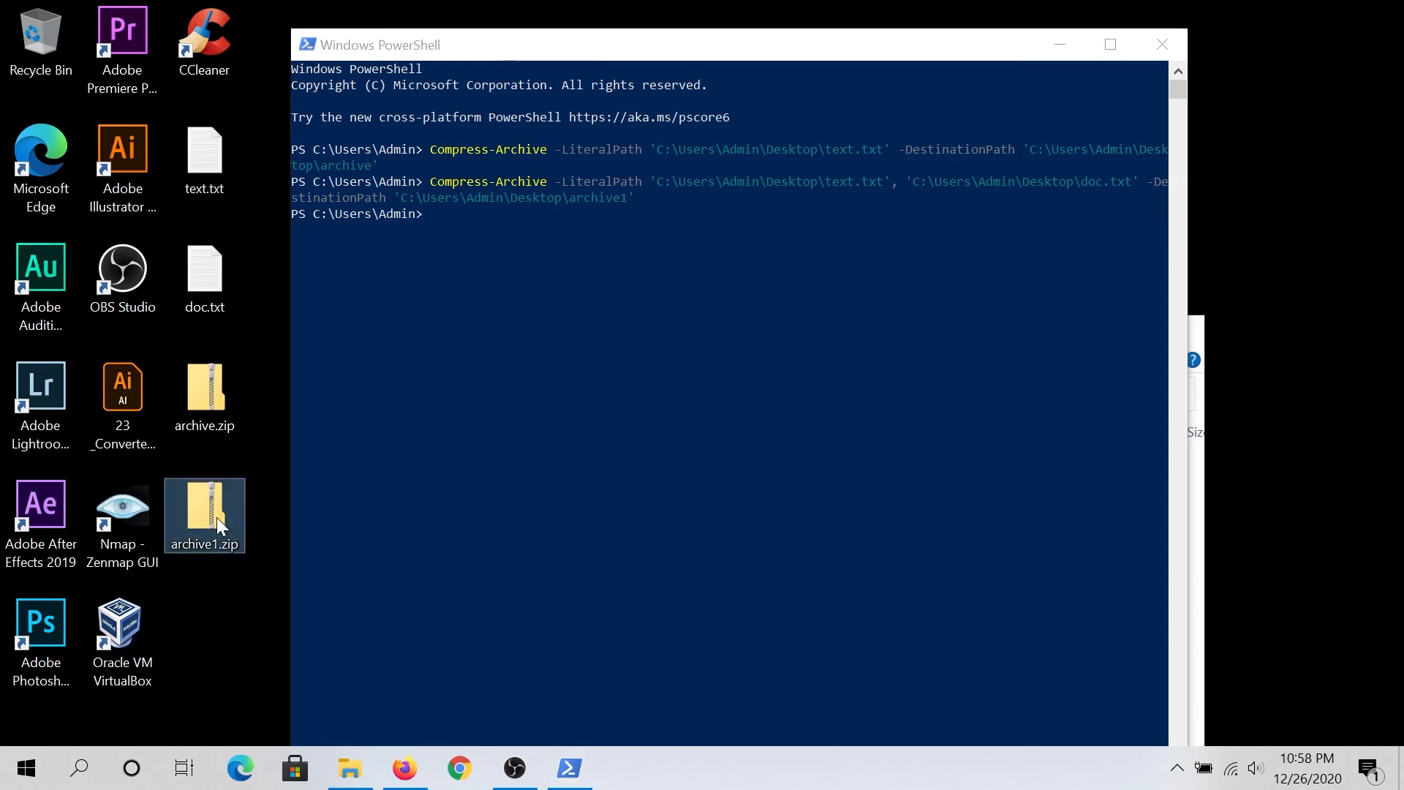
{"action": "double_click", "coordinate": [204, 515]}
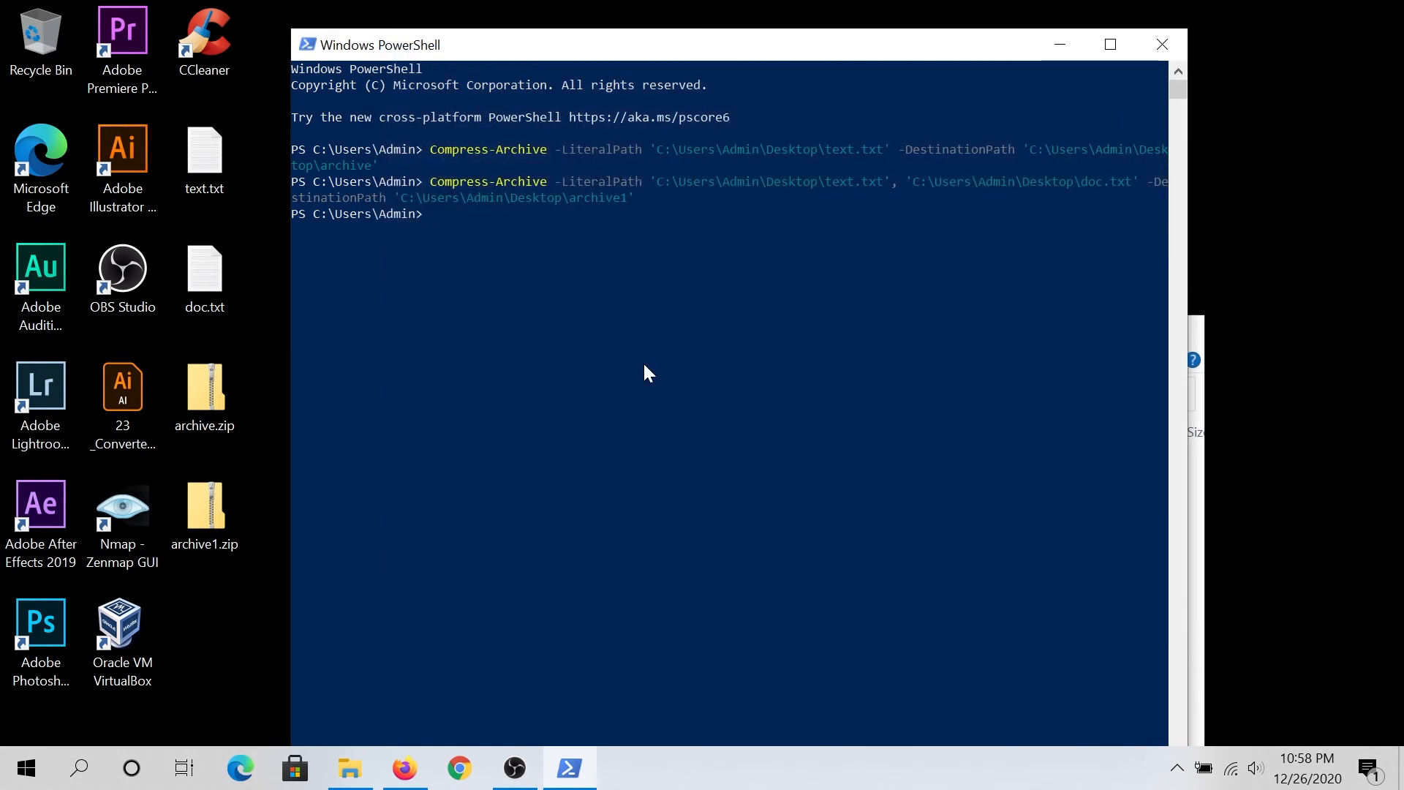
Start Expand-Archive with literal path 'C:\Users\Admin\Desktop\archive1.zip'.
{"action": "type", "text": "Expand-Archive"}
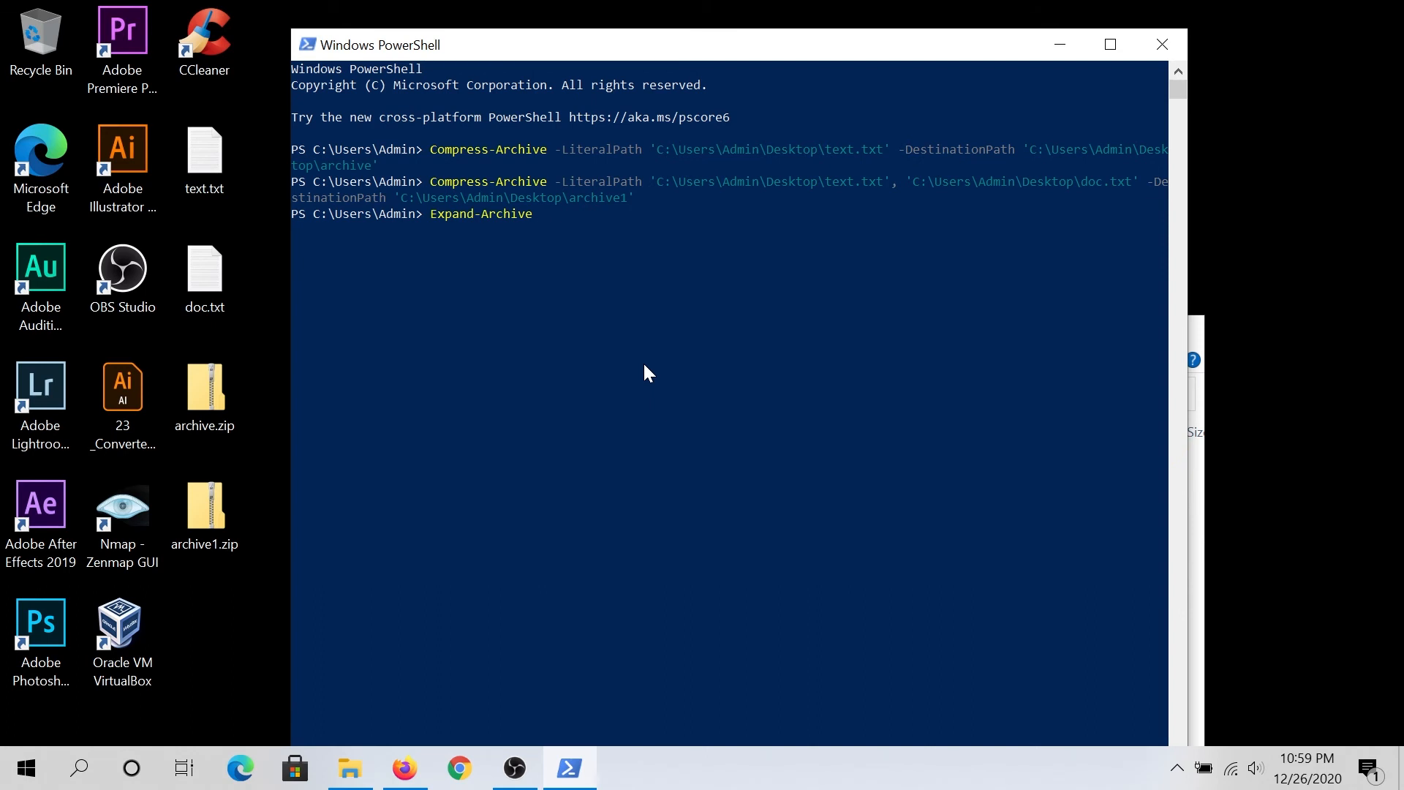
{"action": "type", "text": "-LiteralPath"}
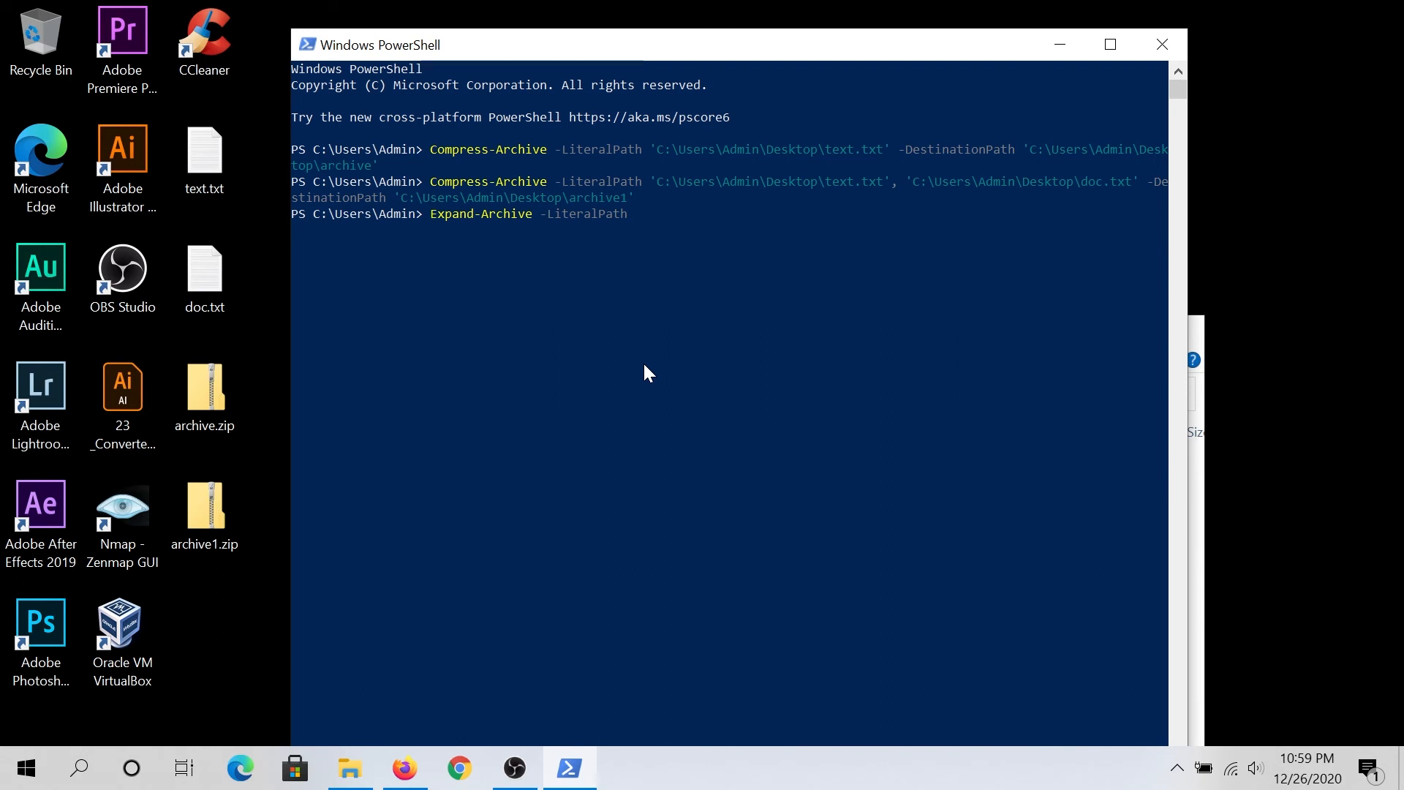
{"action": "type", "text": "'C"}
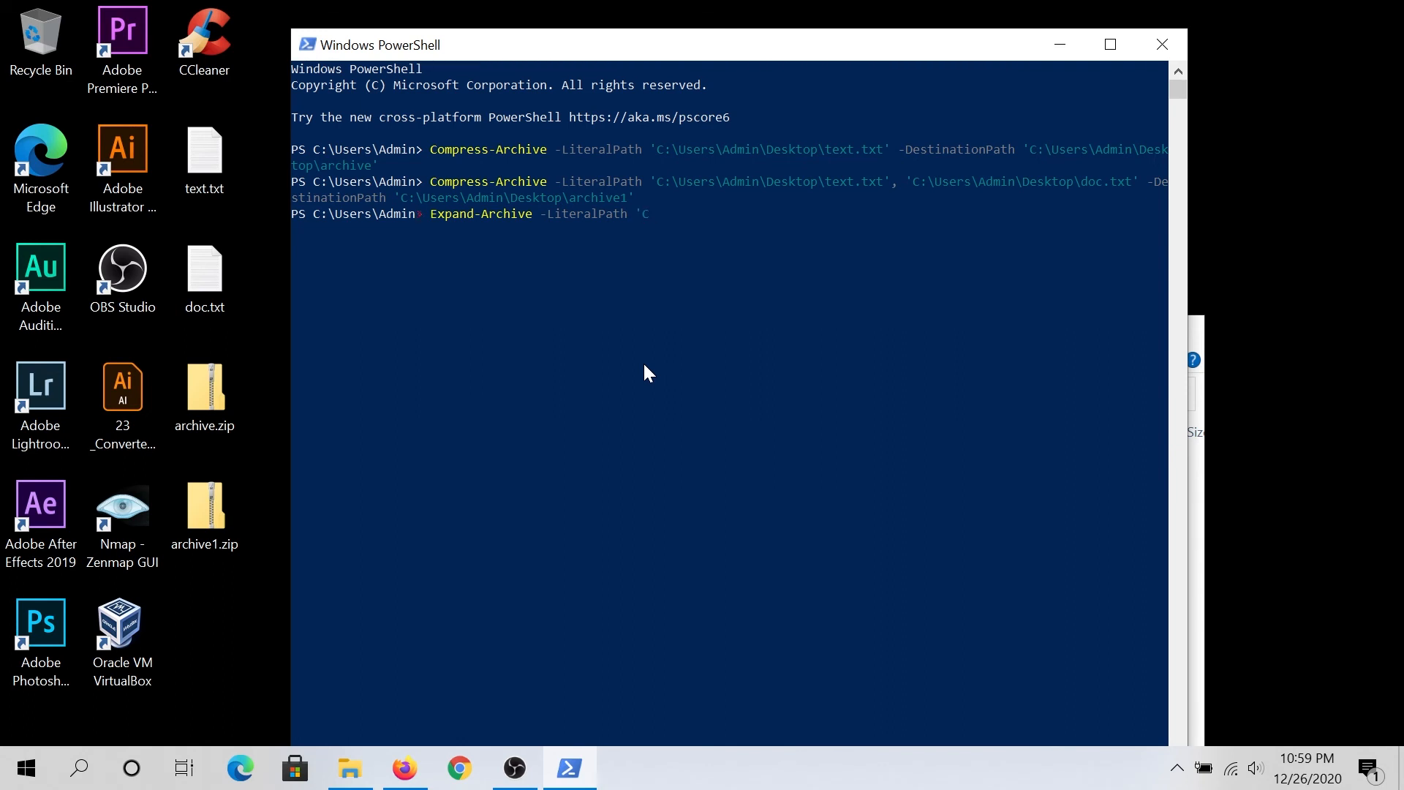
{"action": "type", "text": "Users\\Admin\\Desktop\\"}
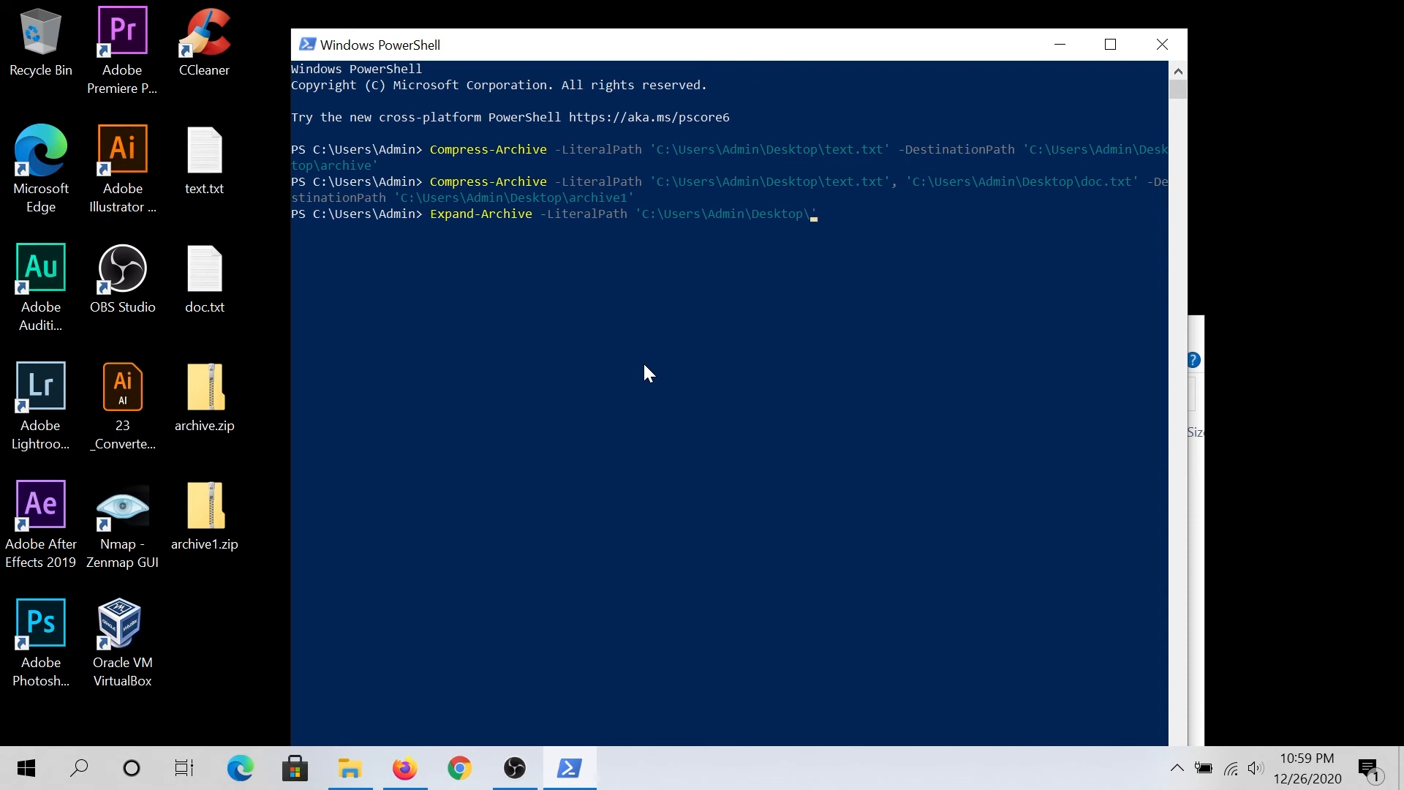
{"action": "type", "text": "ar"}
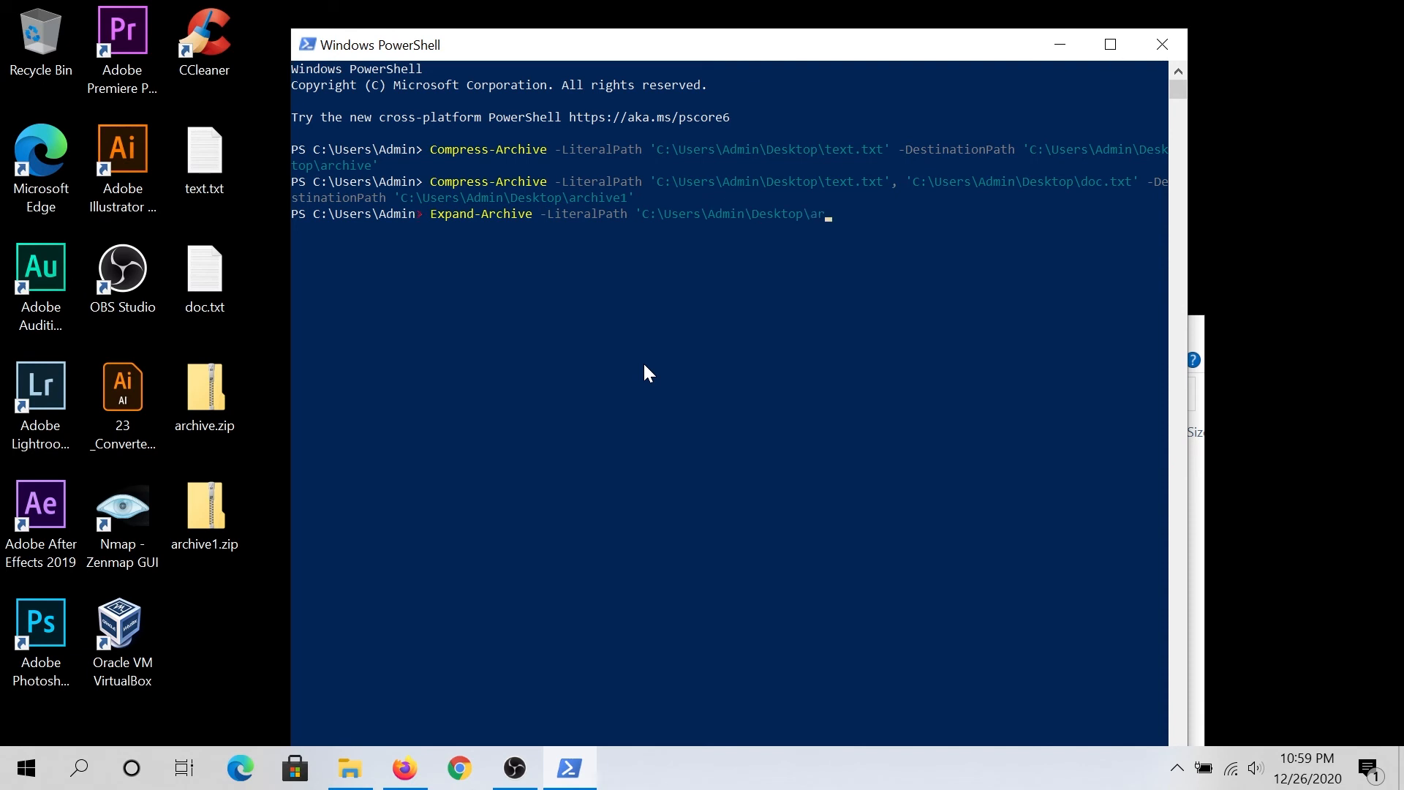
{"action": "type", "text": "chive1.zip'"}
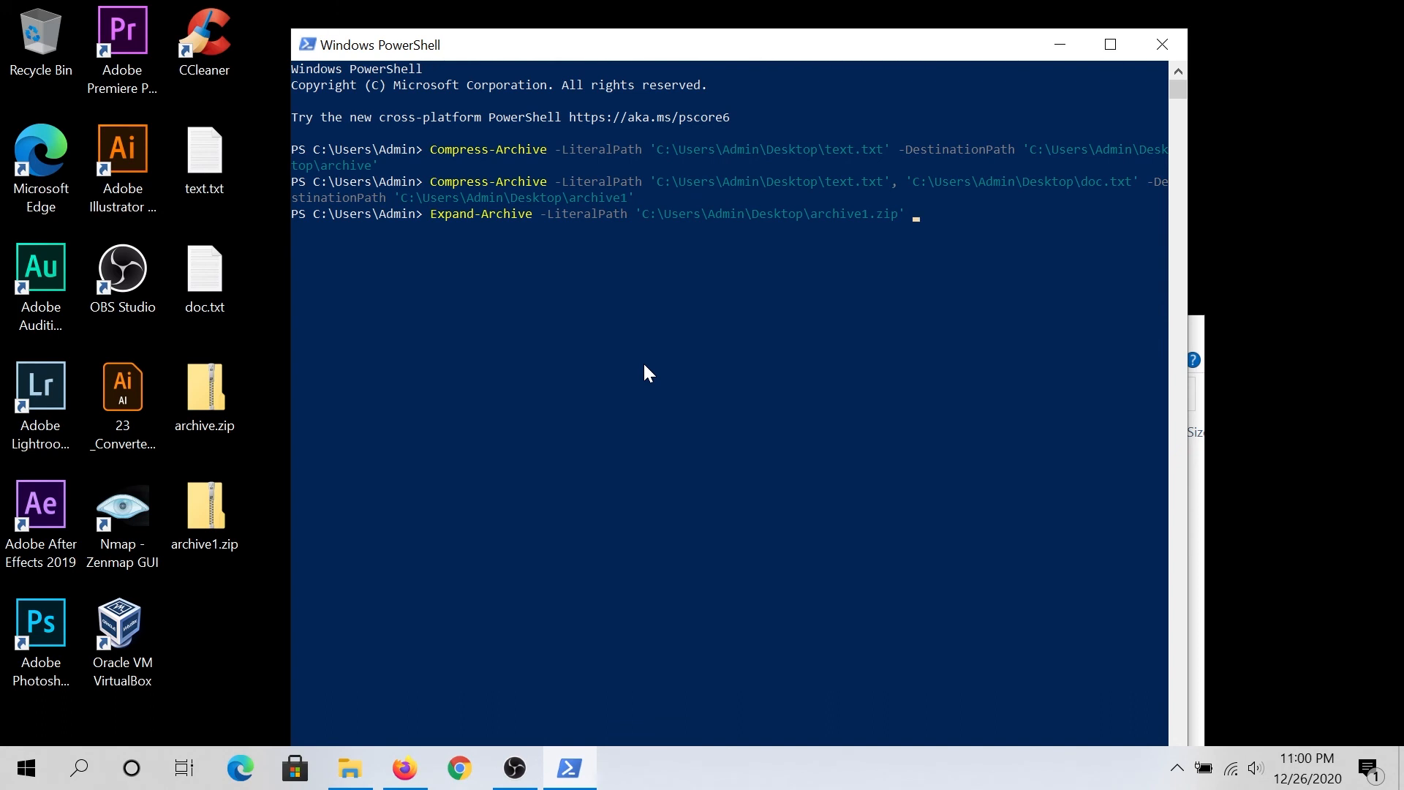
Set the destination to 'C:\Users\Admin\Desktop\unzip' and run it, creating the unzip folder.
{"action": "type", "text": "-"}
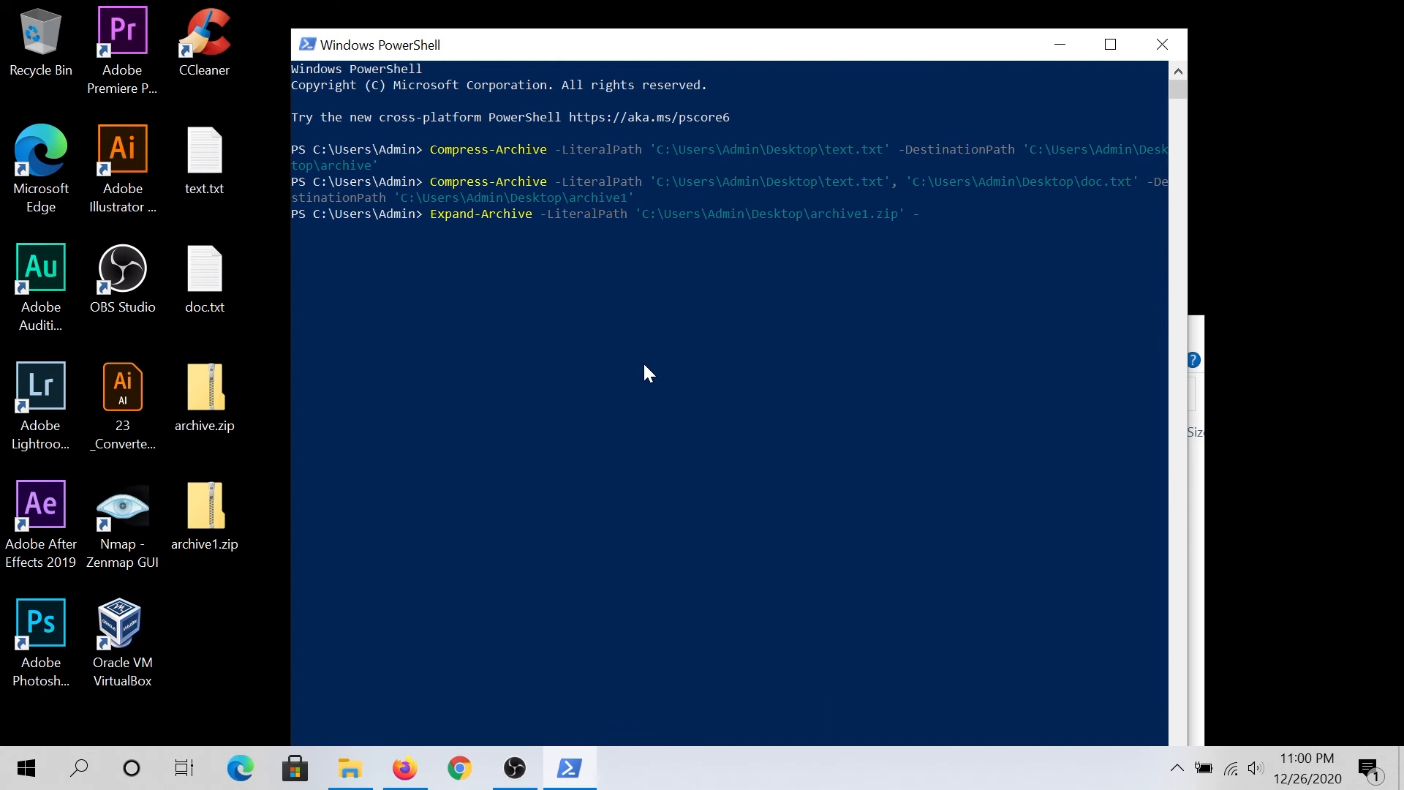
{"action": "type", "text": "-DestinationPath 'C:\\Users\\Admin\\'"}
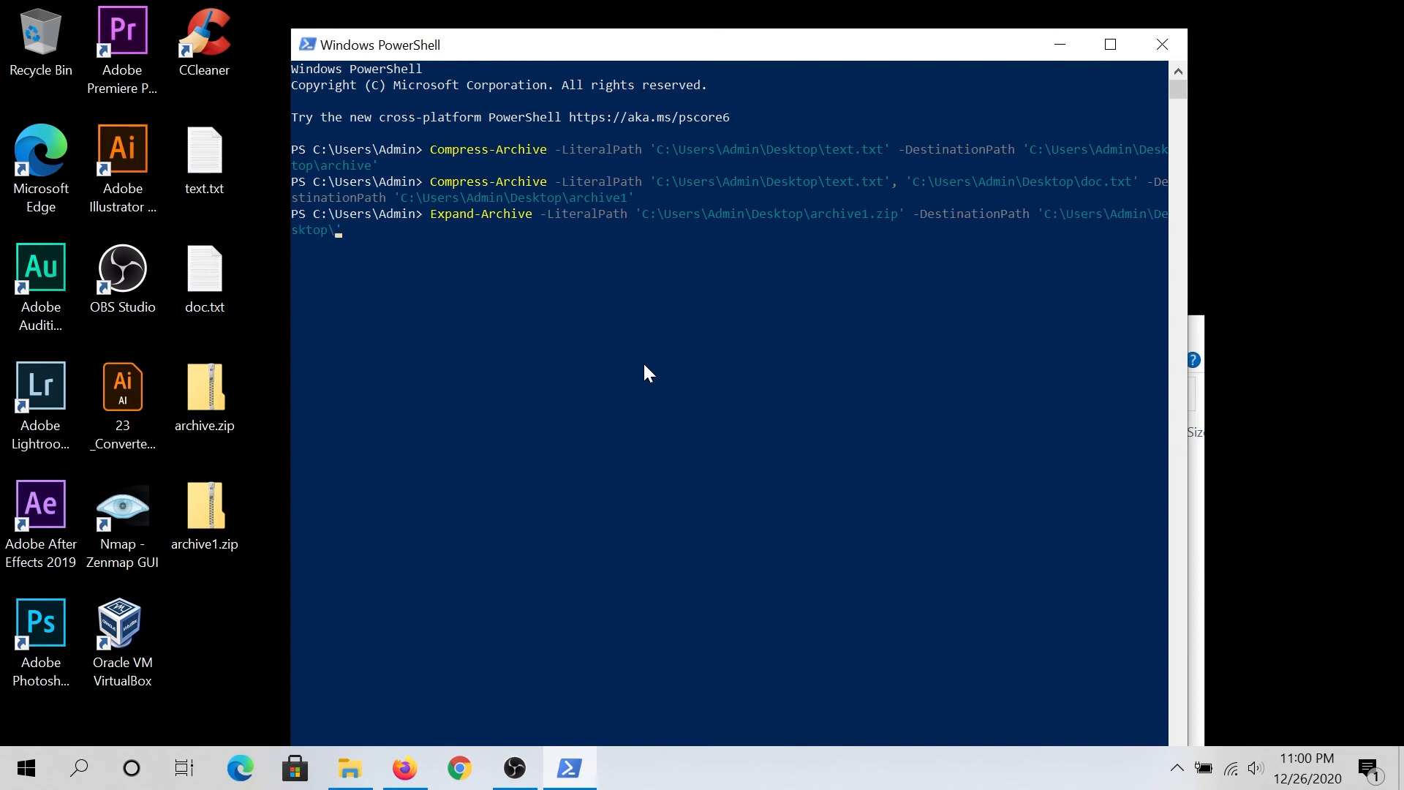
{"action": "type", "text": "u"}
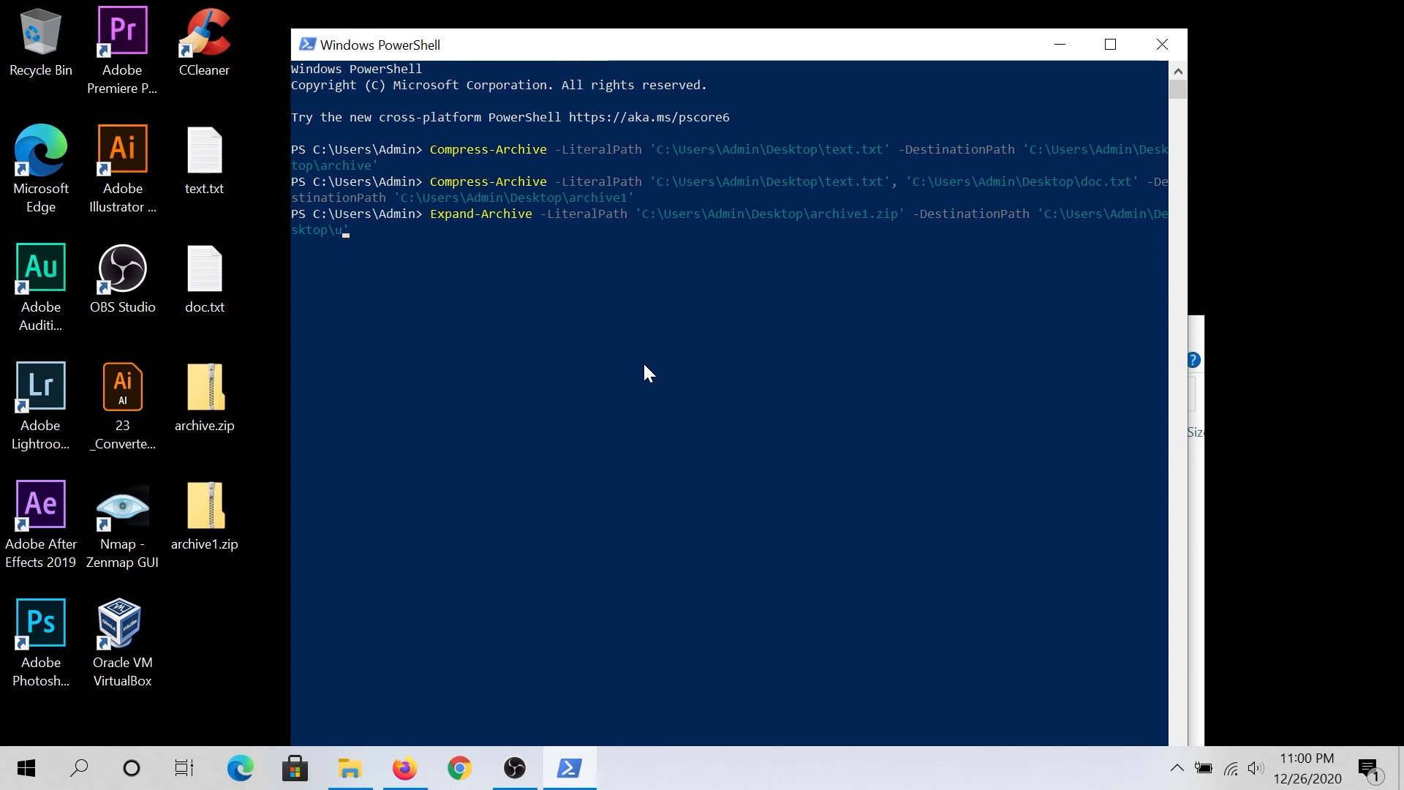
{"action": "type", "text": "zip'"}
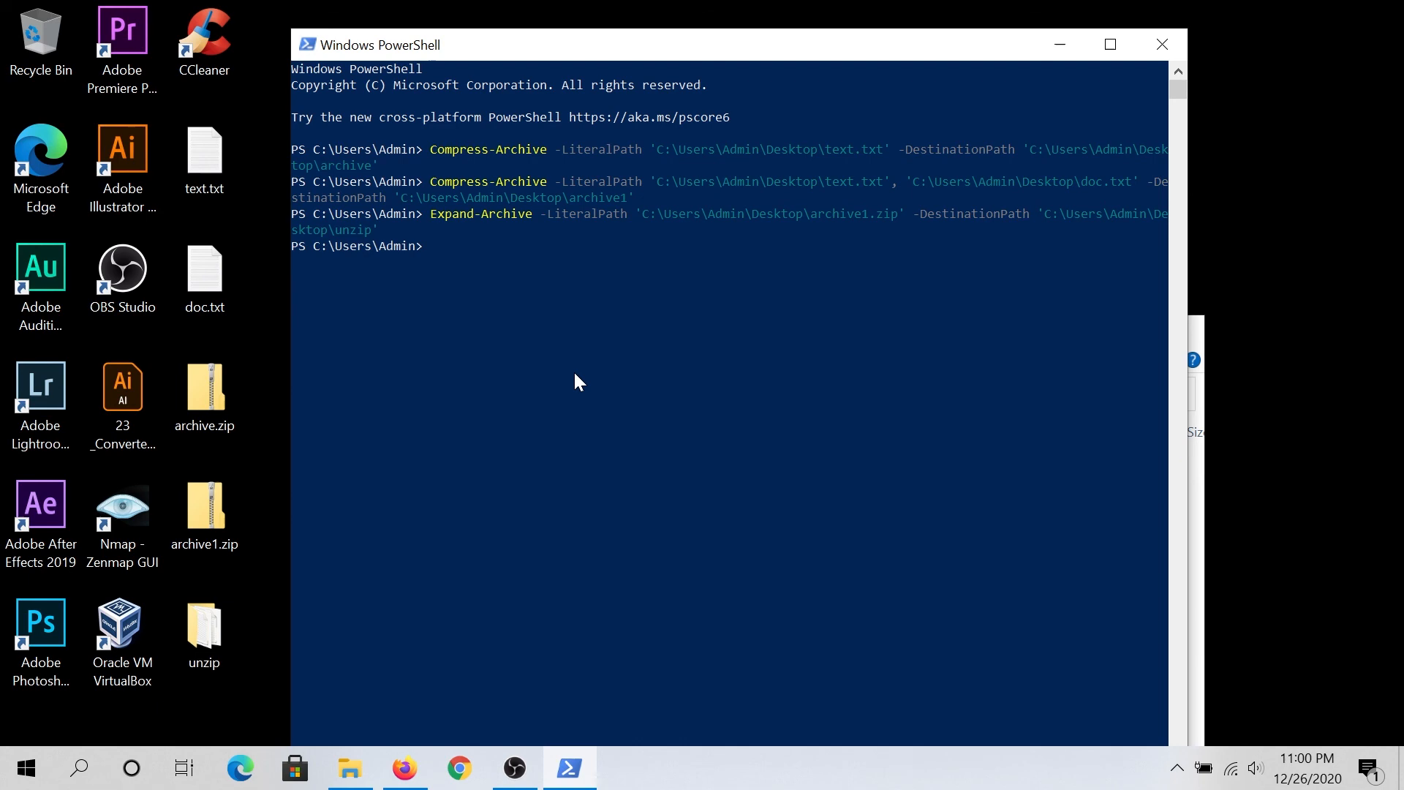
View the unzip folder's extracted doc.txt and text.txt, then close it.
{"action": "left_click", "coordinate": [204, 627]}
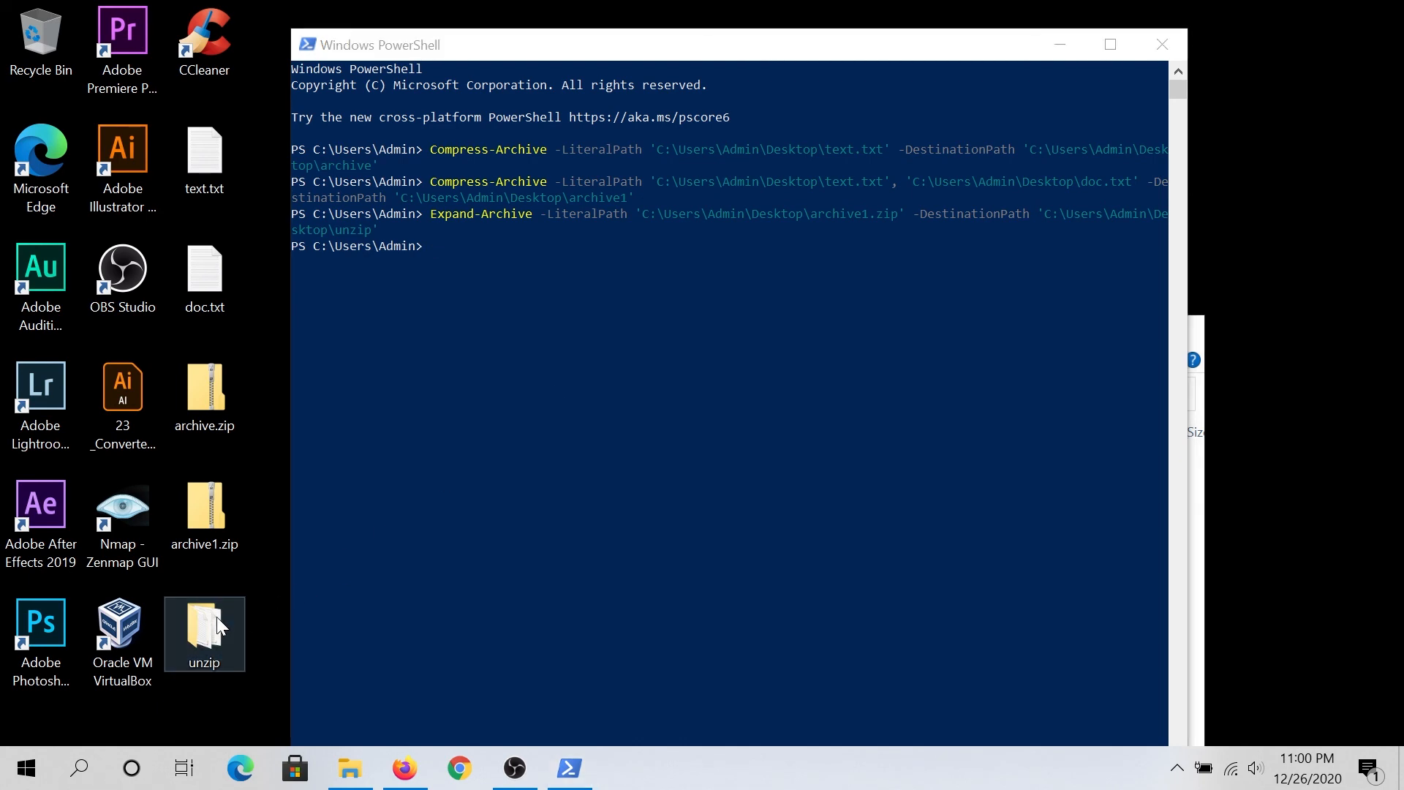
{"action": "double_click", "coordinate": [205, 627]}
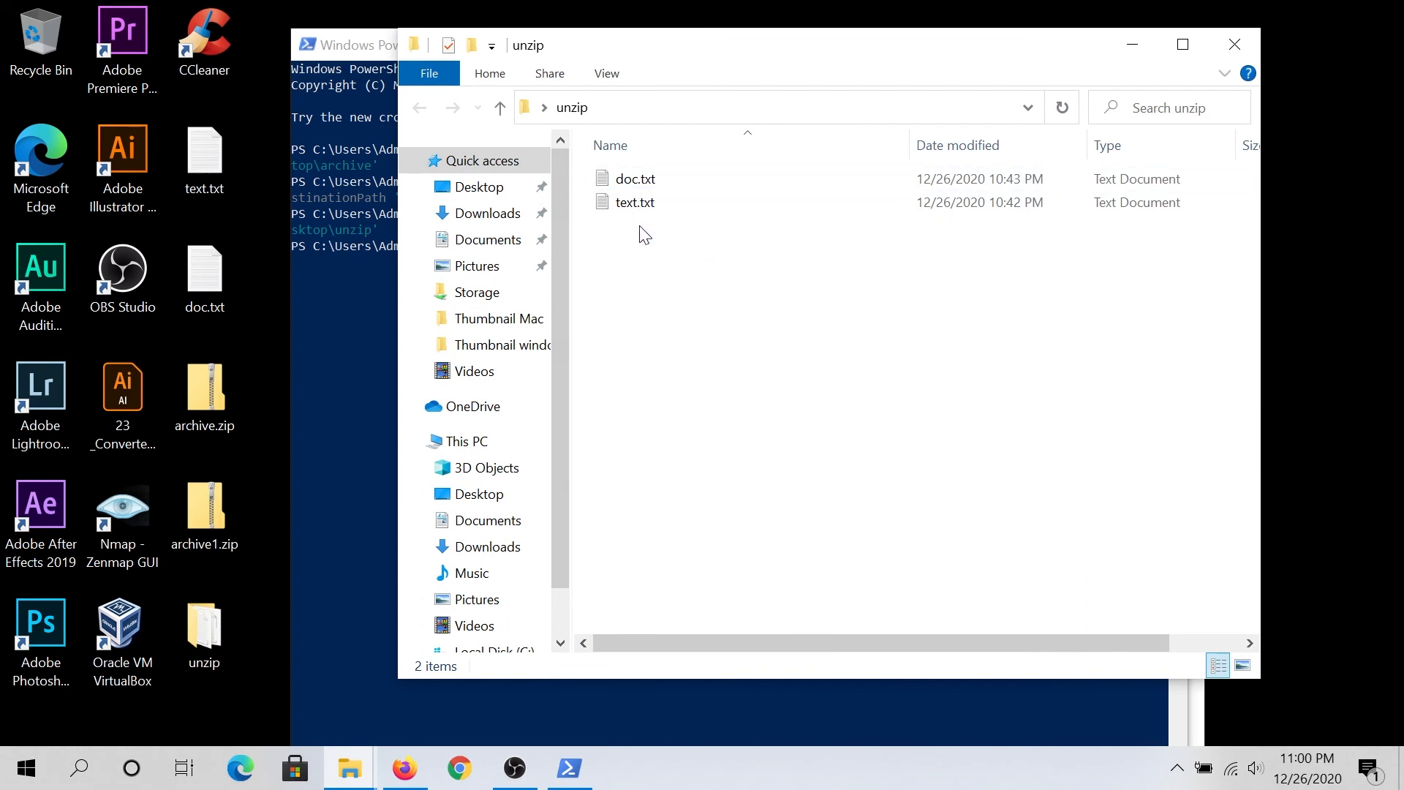
{"action": "left_click", "coordinate": [635, 179]}
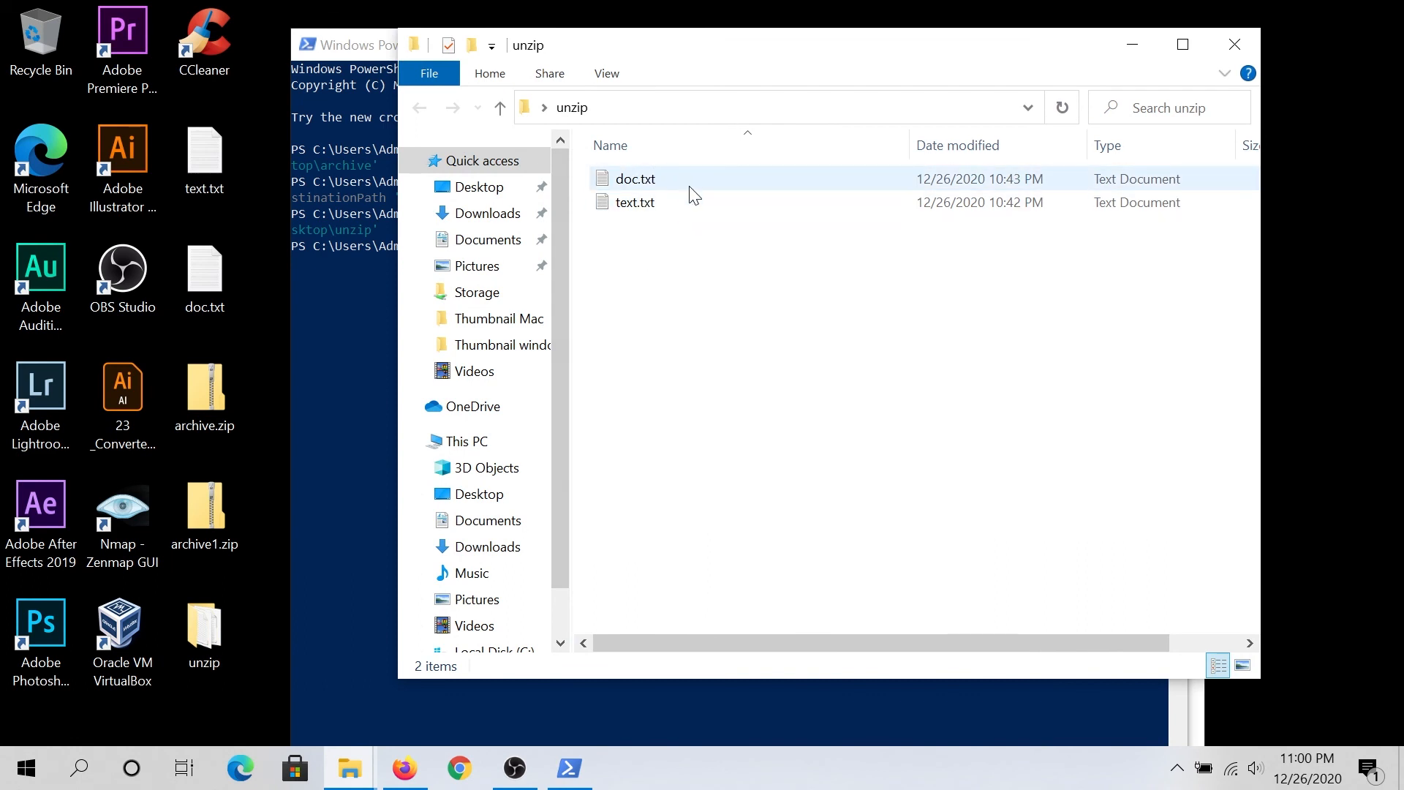
{"action": "left_click", "coordinate": [203, 511]}
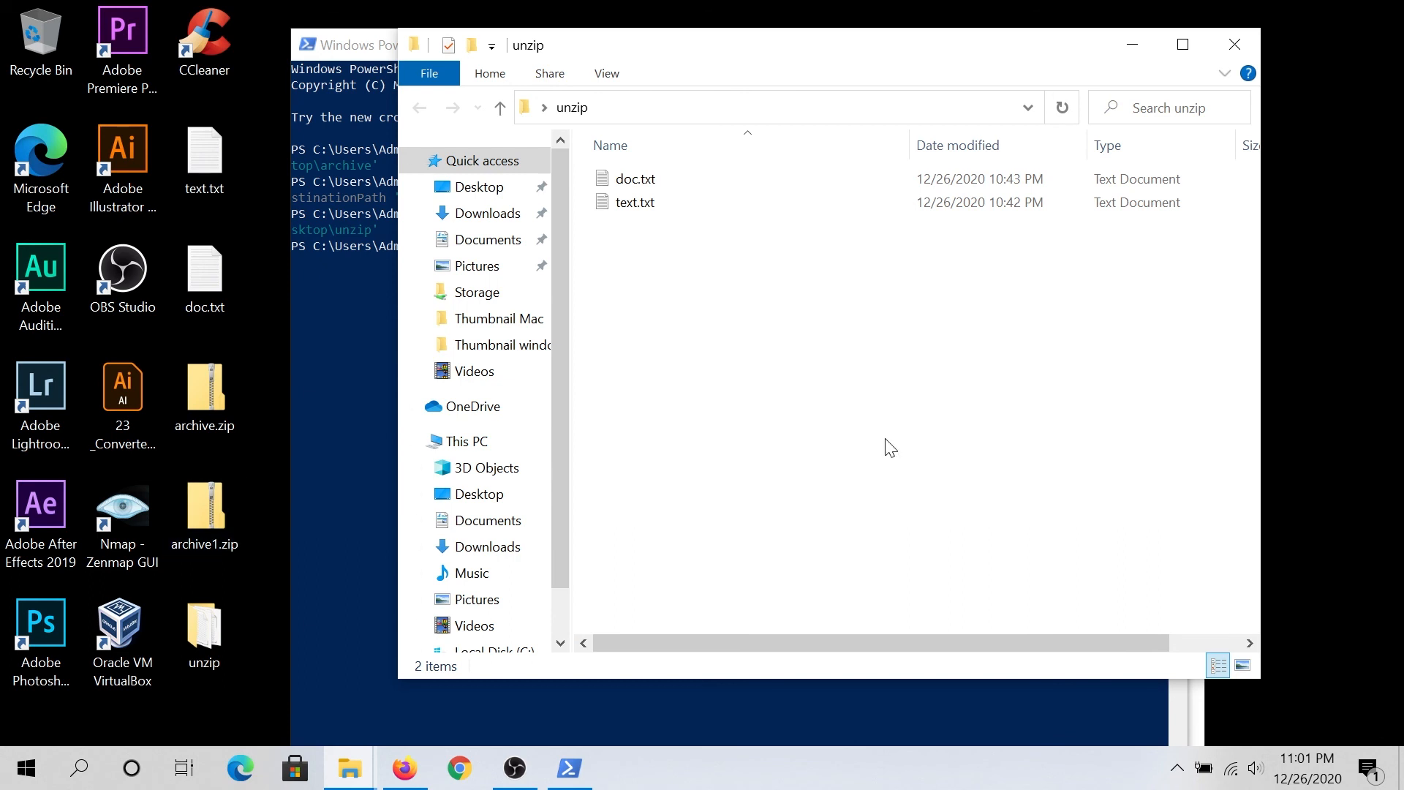
{"action": "left_click", "coordinate": [568, 768]}
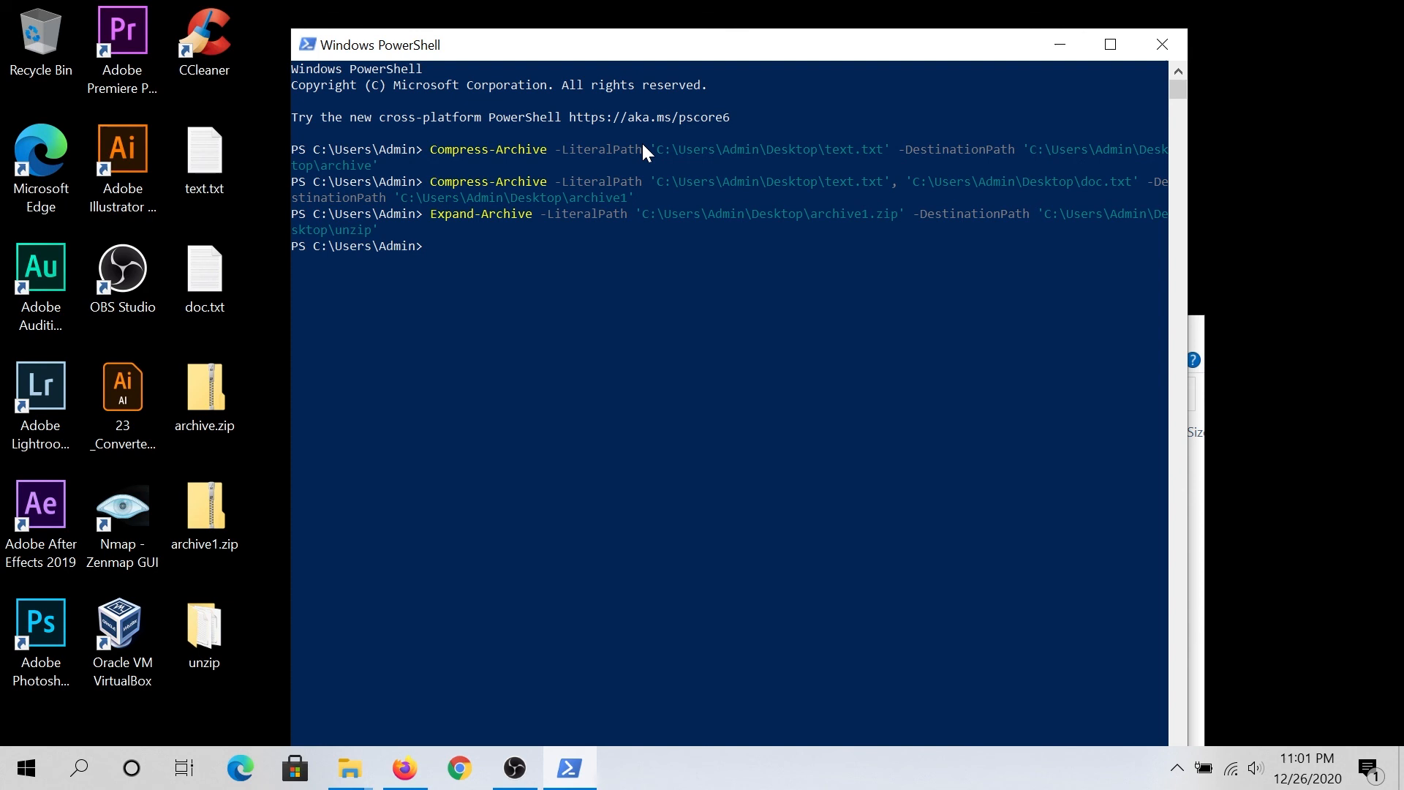
{"action": "mouse_move", "coordinate": [654, 147]}
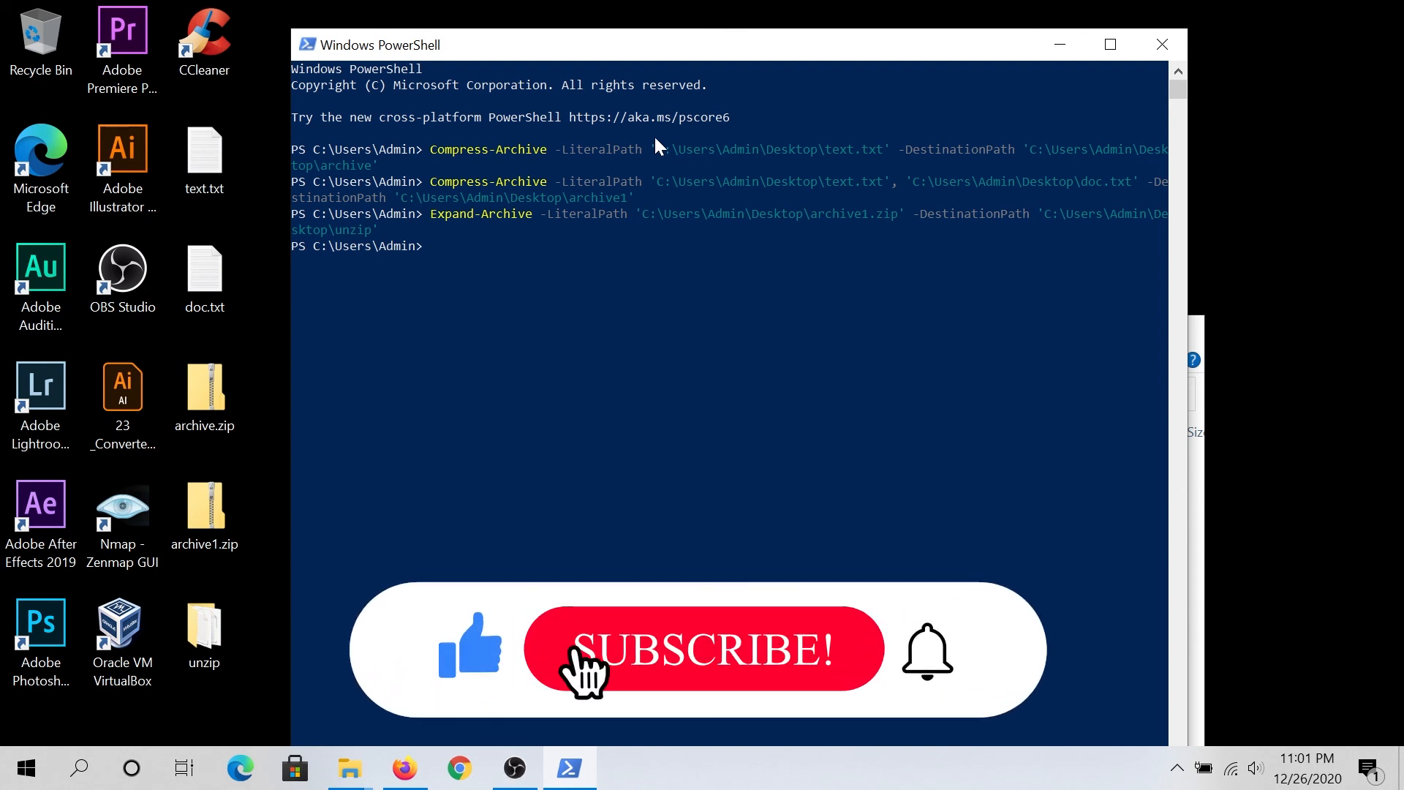
Return to the PowerShell window with the Expand-Archive command still showing.
{"action": "left_click", "coordinate": [704, 649]}
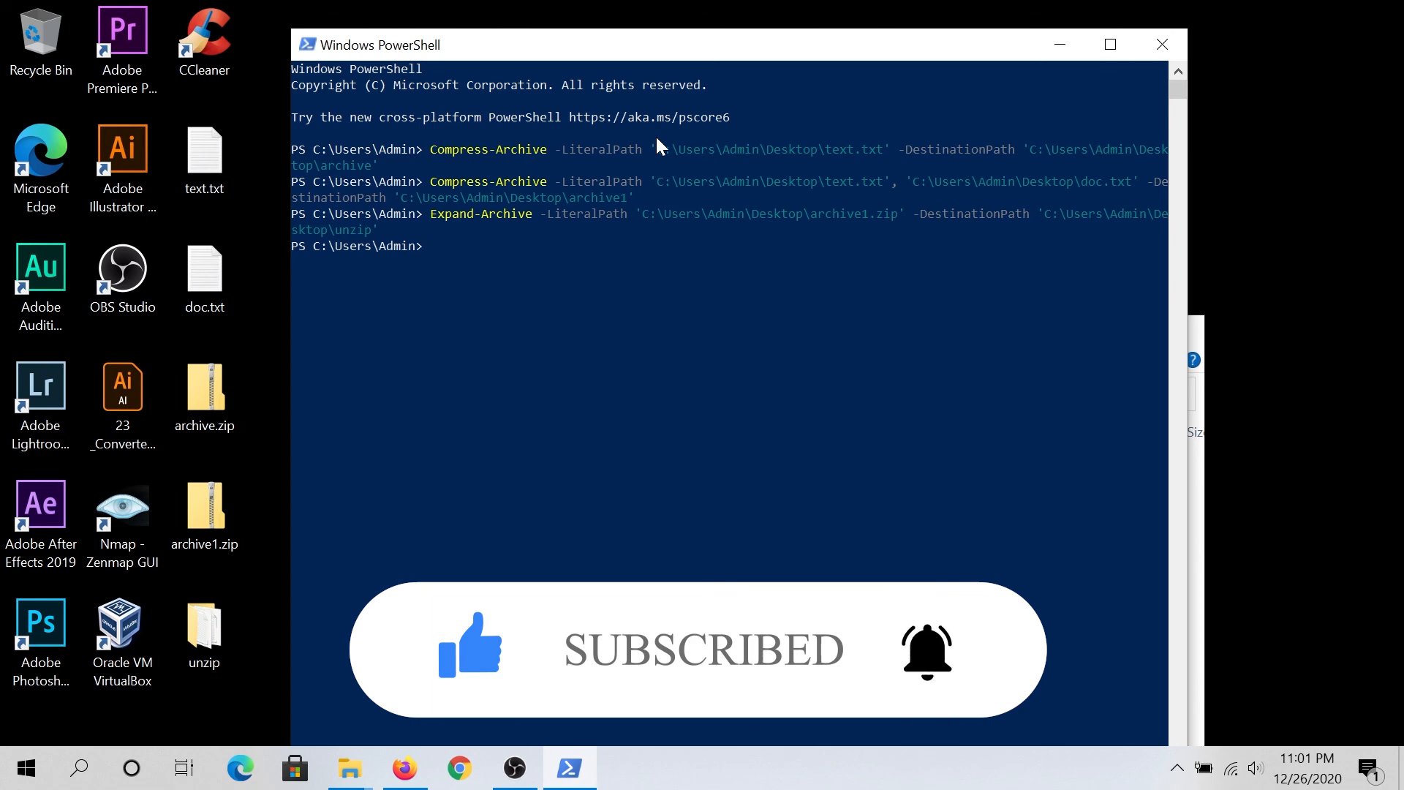